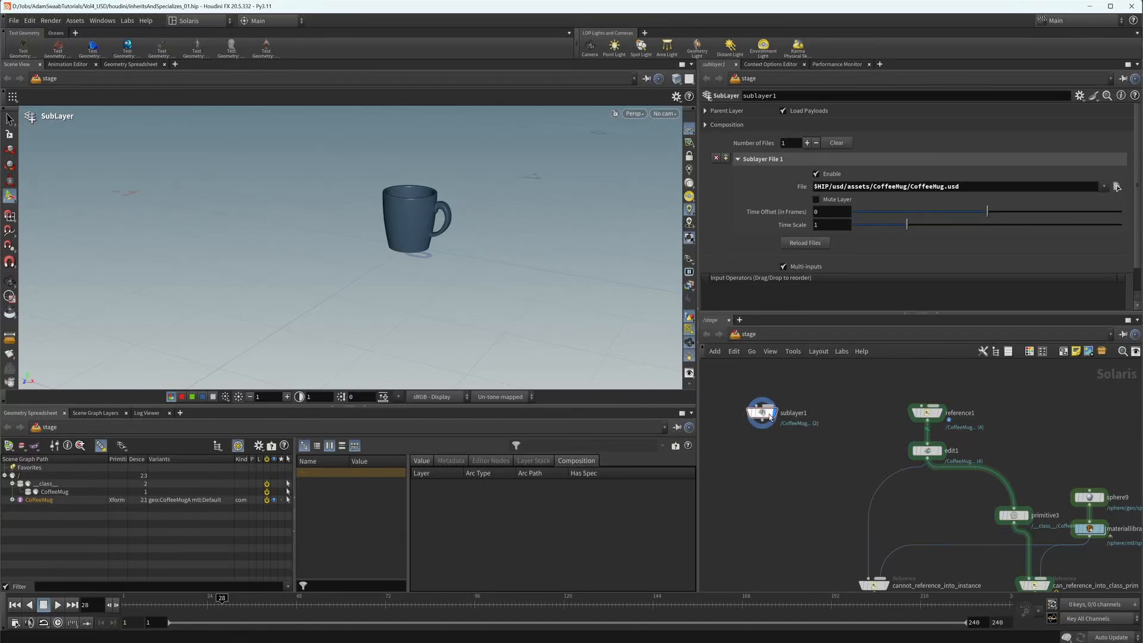
mouse_move(738, 453)
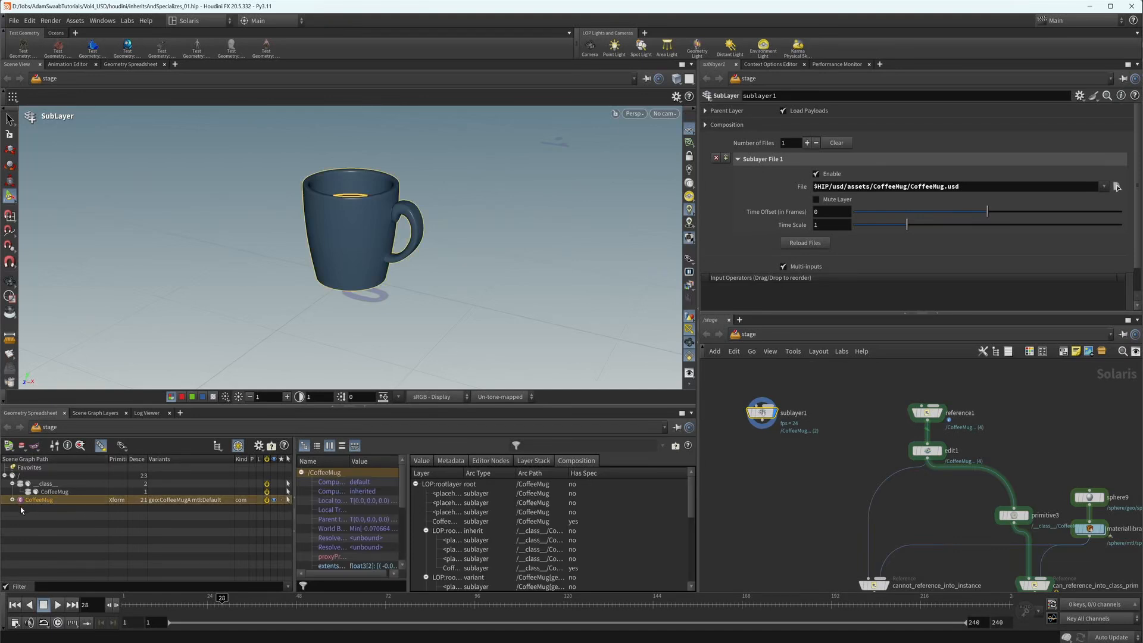
Step: Select /CoffeeMug and inspect its inherit paths, payload and references in Scene Graph Details
click(450, 461)
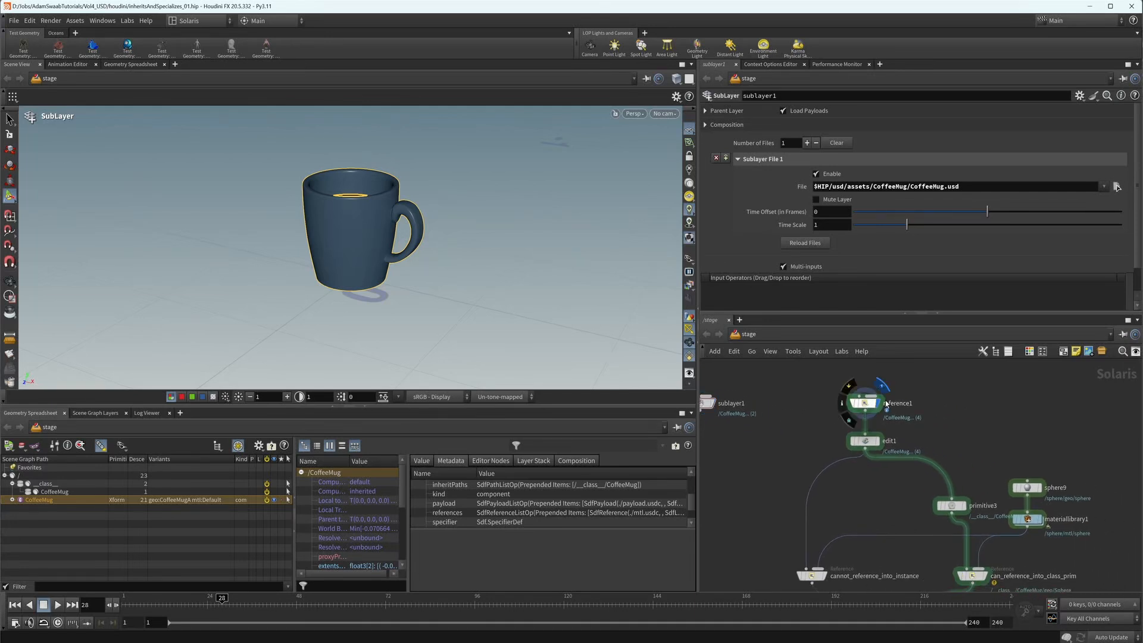
Step: Display reference1, then edit1 for four offset mugs, and check the first mug's materials
click(866, 404)
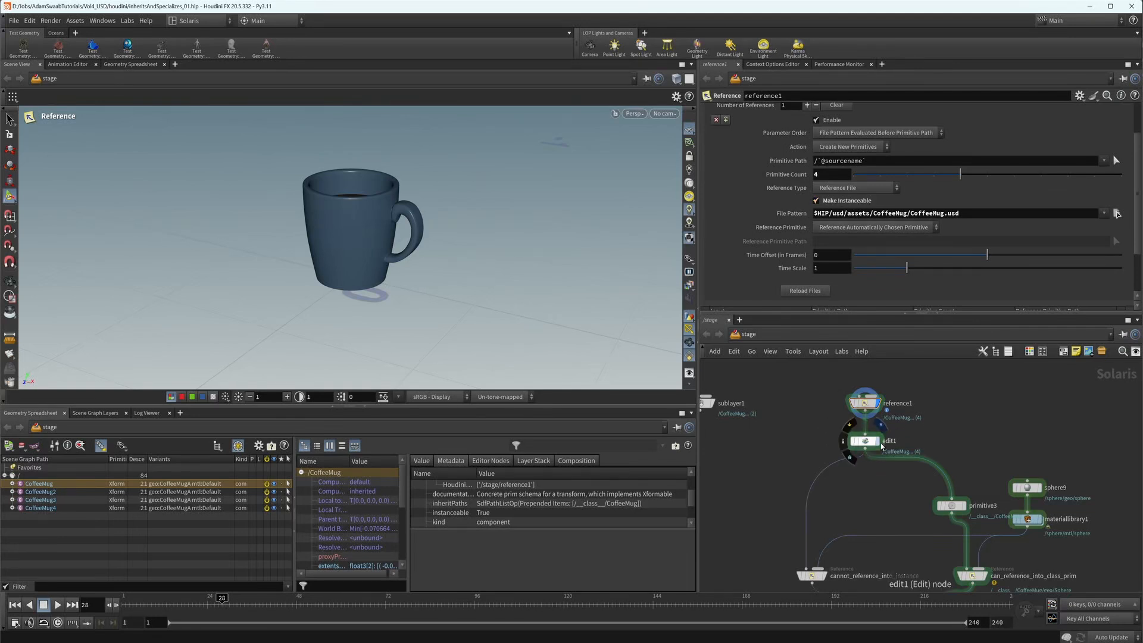
click(864, 440)
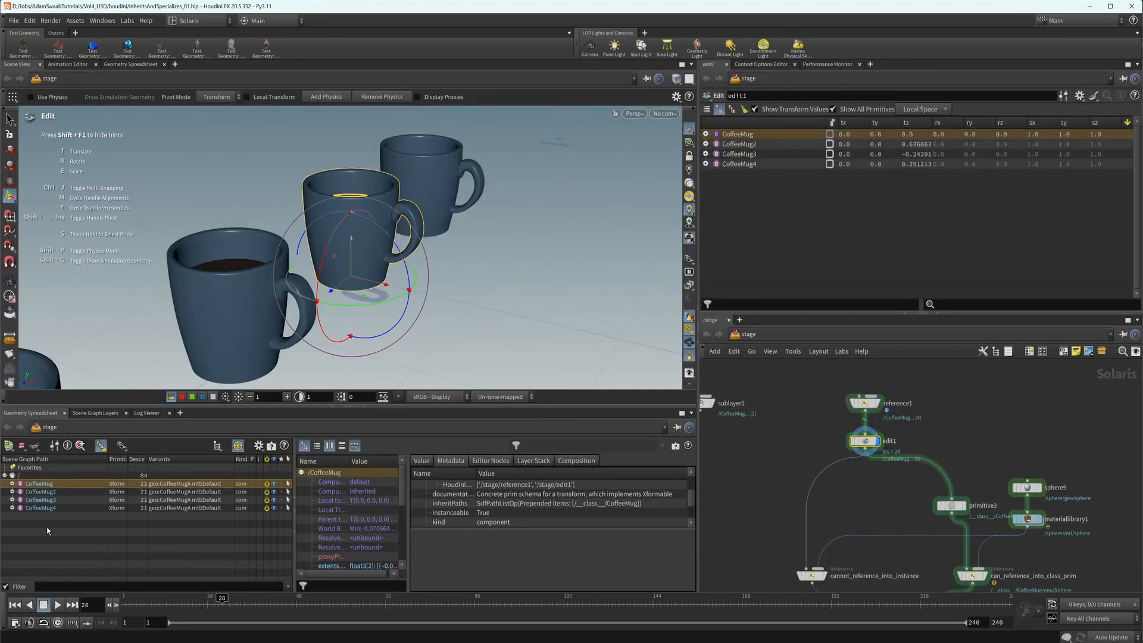
mouse_move(657, 384)
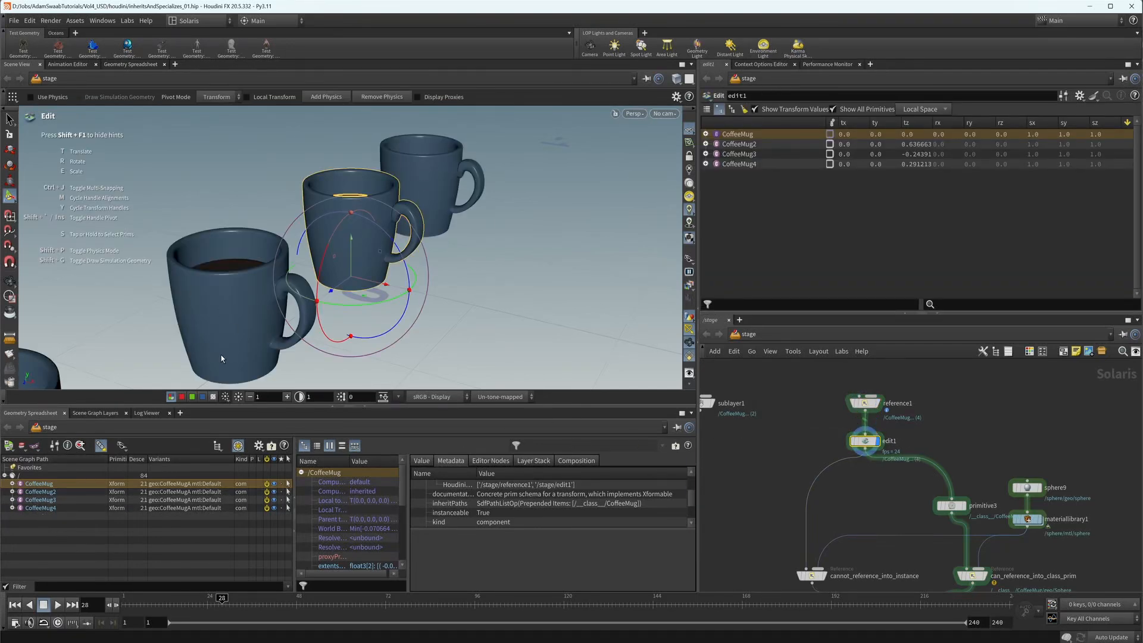
click(11, 484)
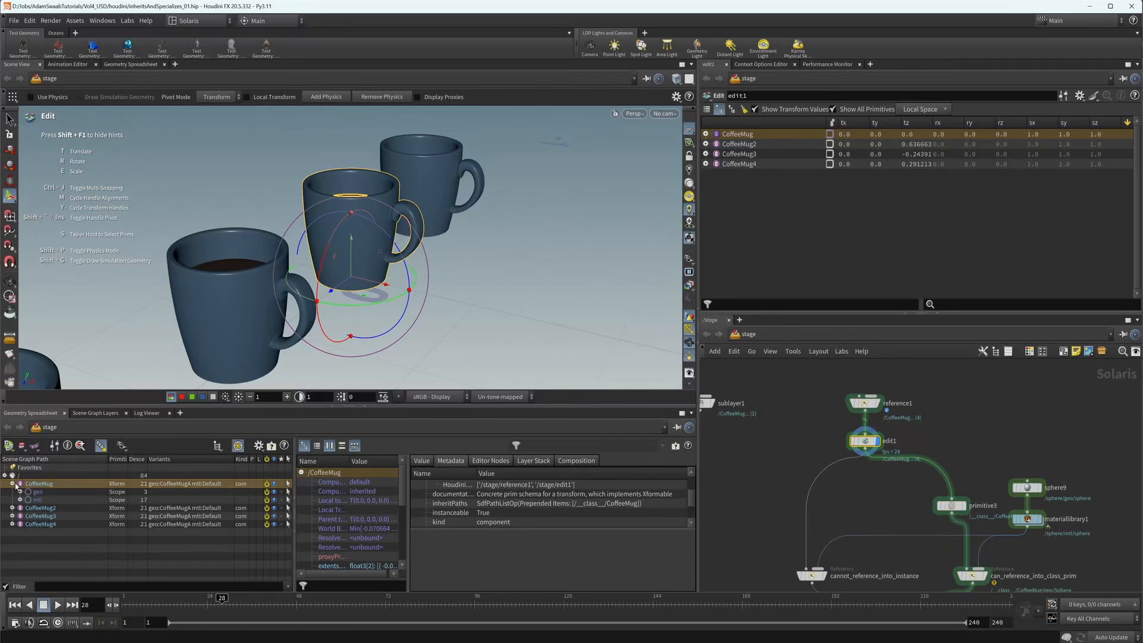
click(23, 499)
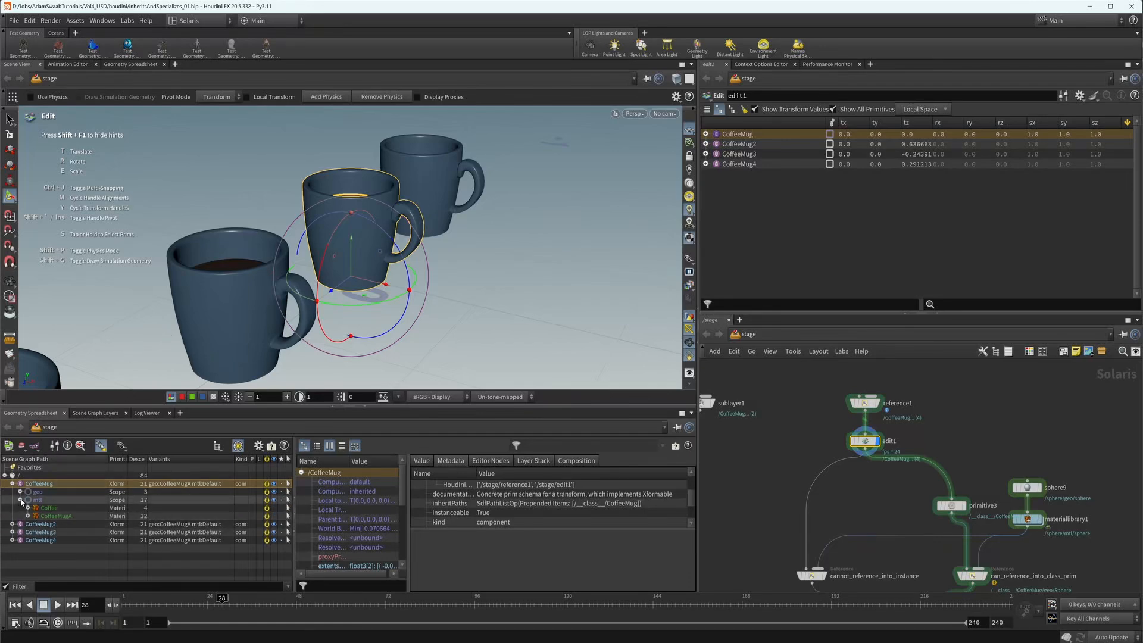
click(13, 484)
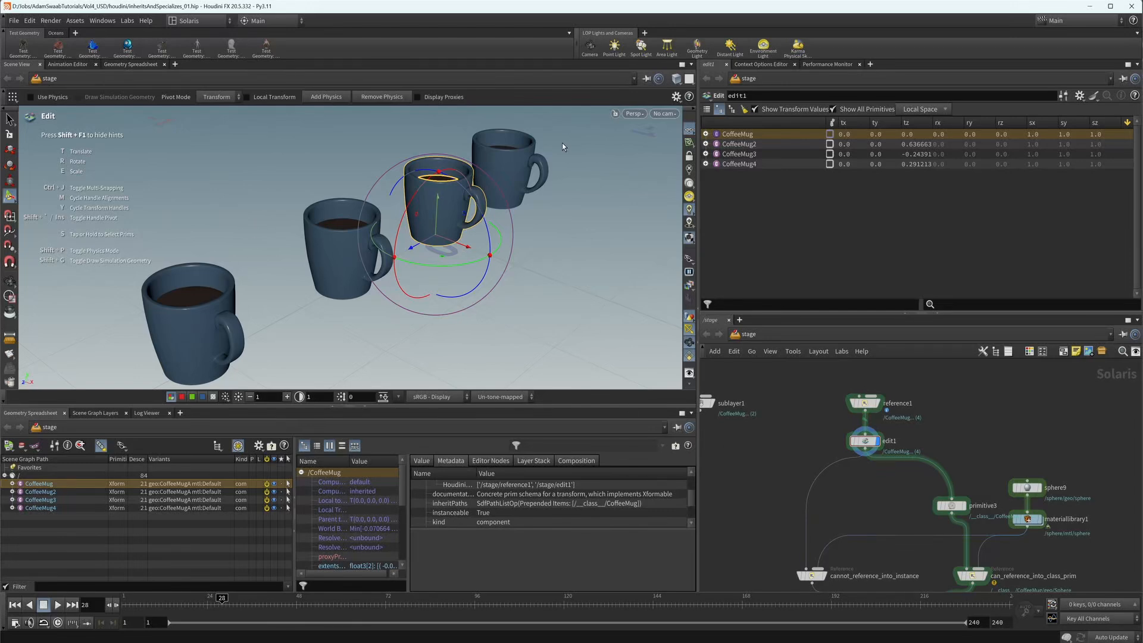
mouse_move(209, 288)
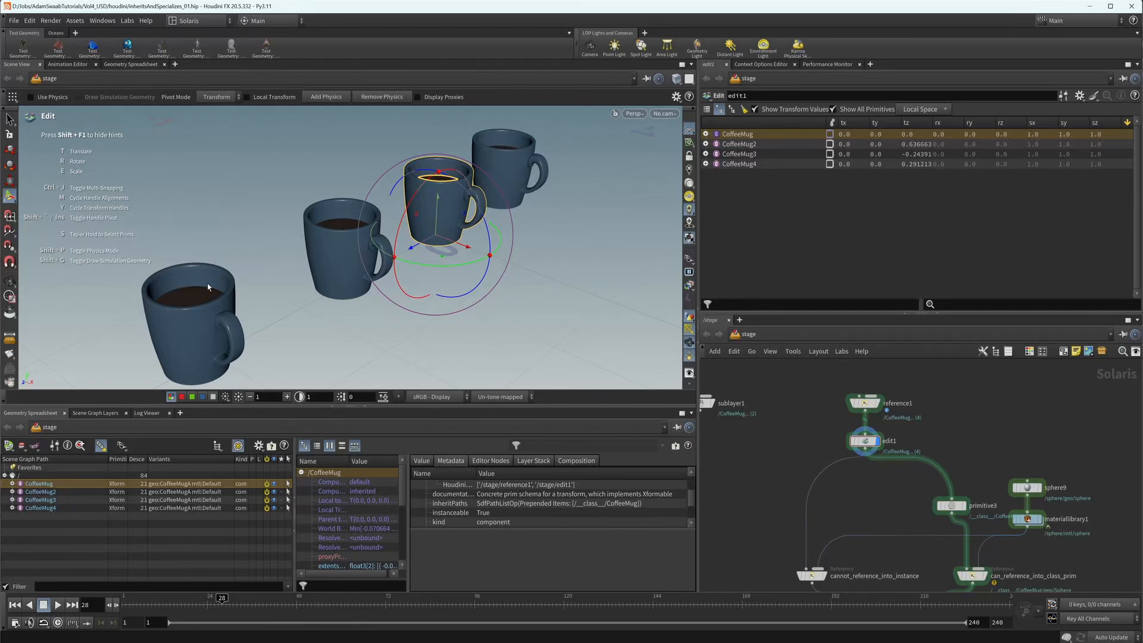
mouse_move(563, 178)
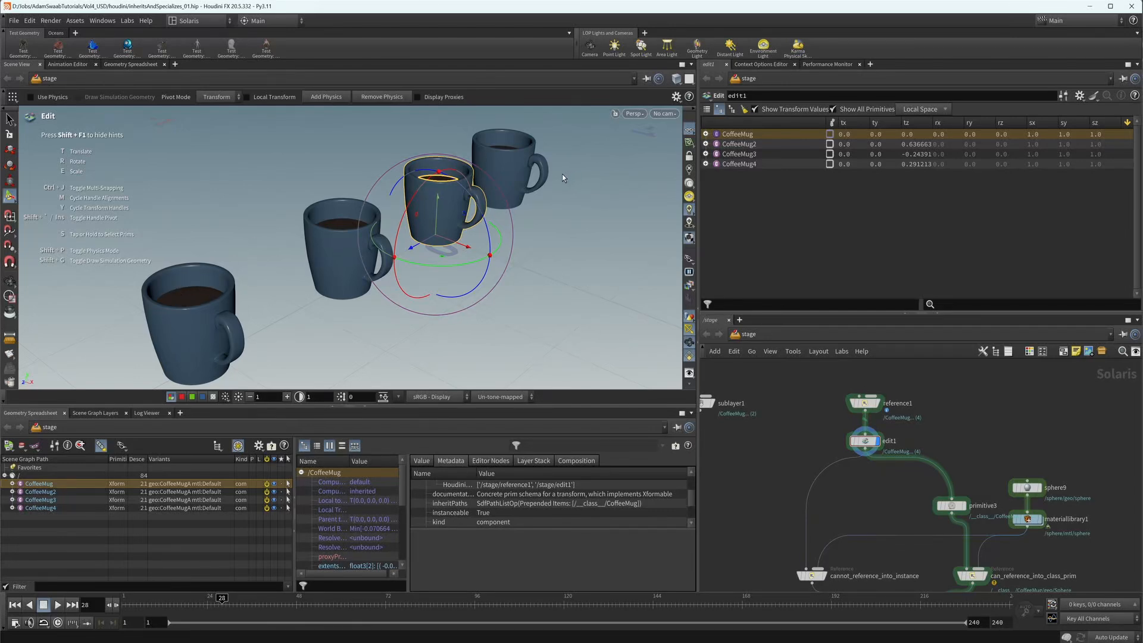
mouse_move(817, 408)
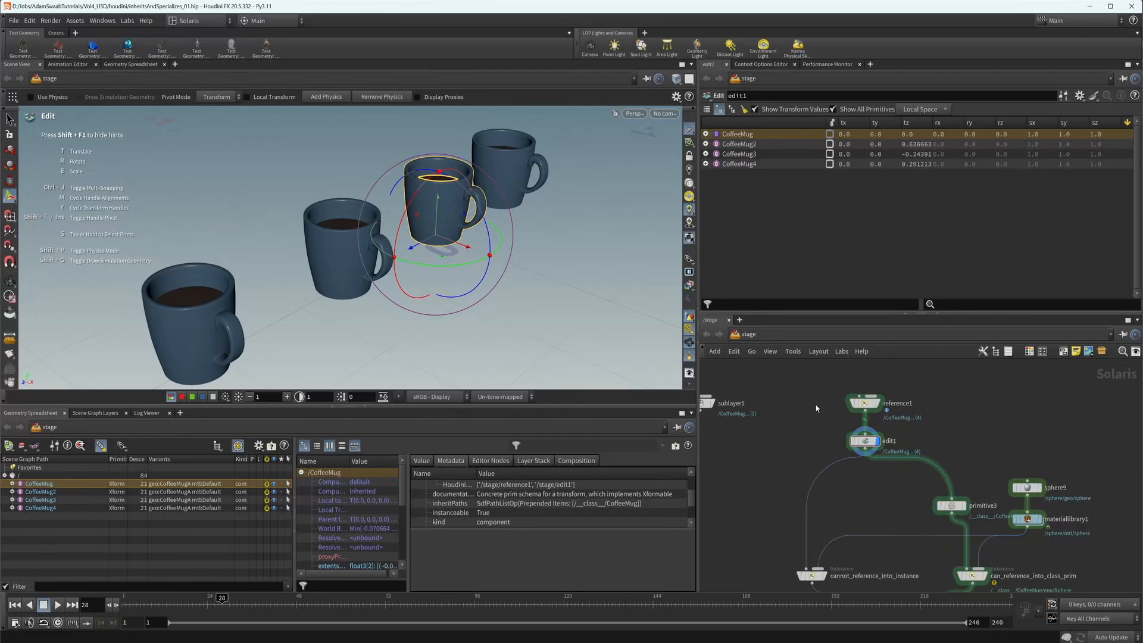
mouse_move(45, 492)
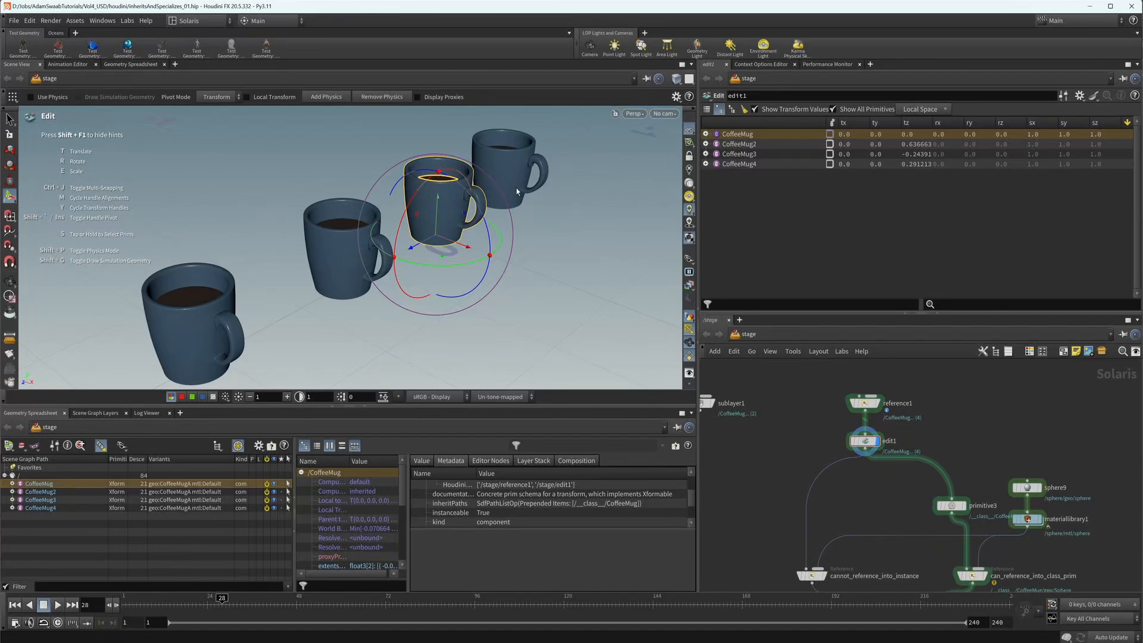
mouse_move(561, 159)
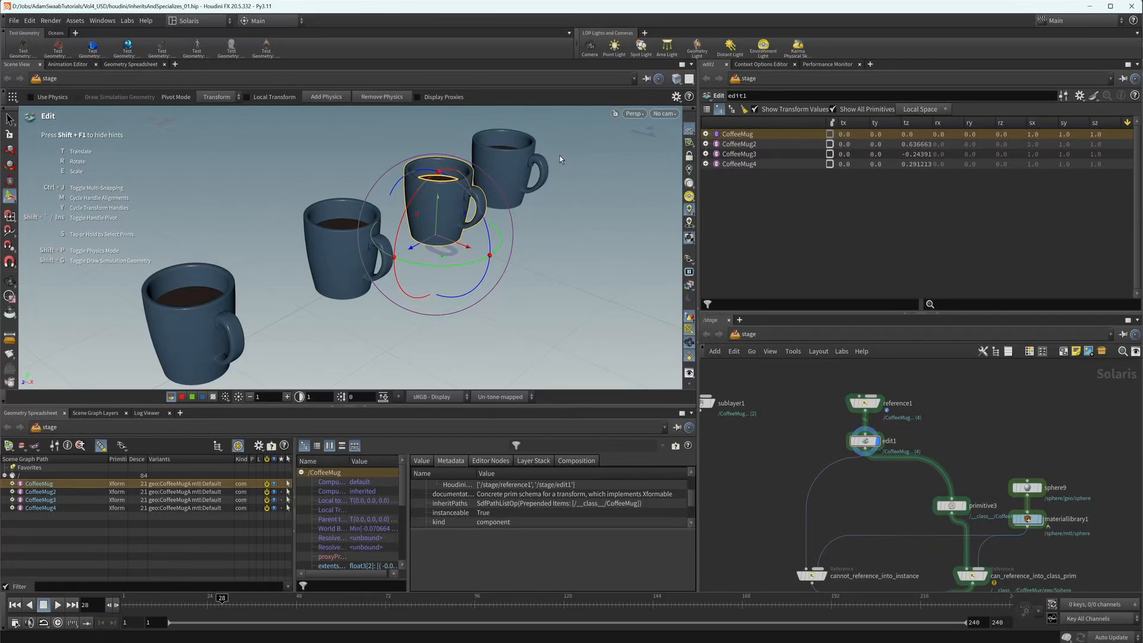
mouse_move(533, 230)
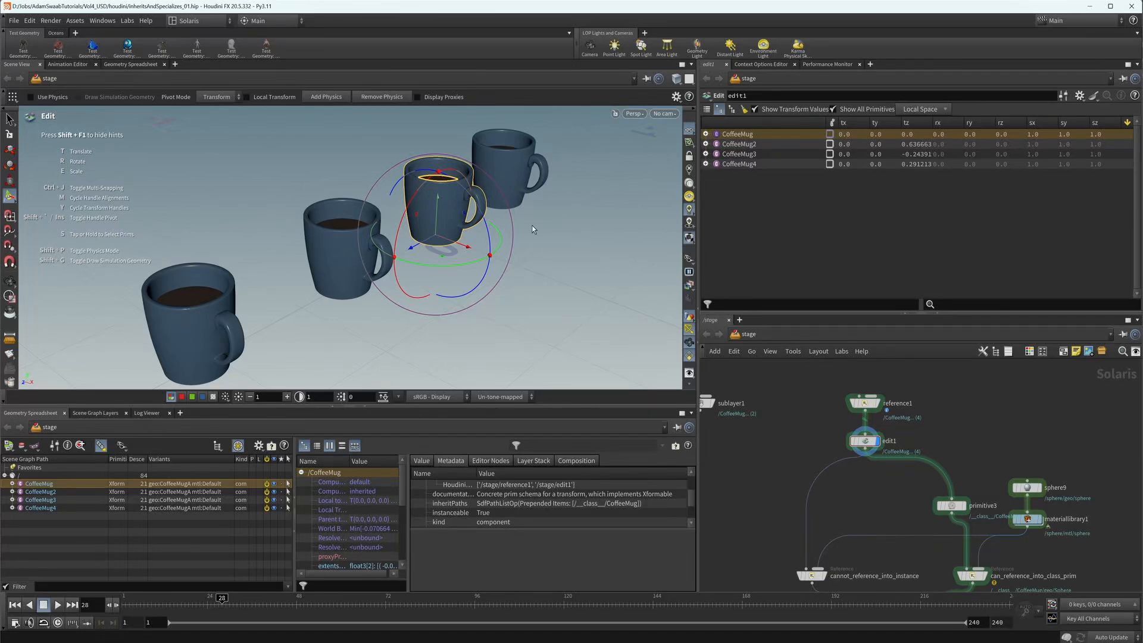
mouse_move(530, 149)
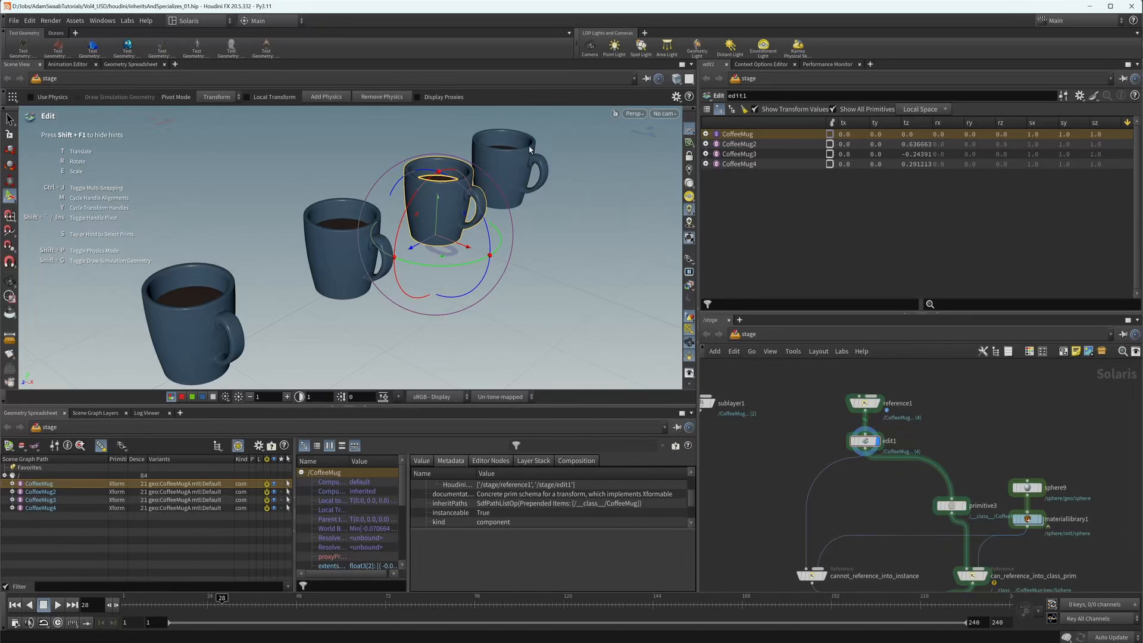
mouse_move(549, 162)
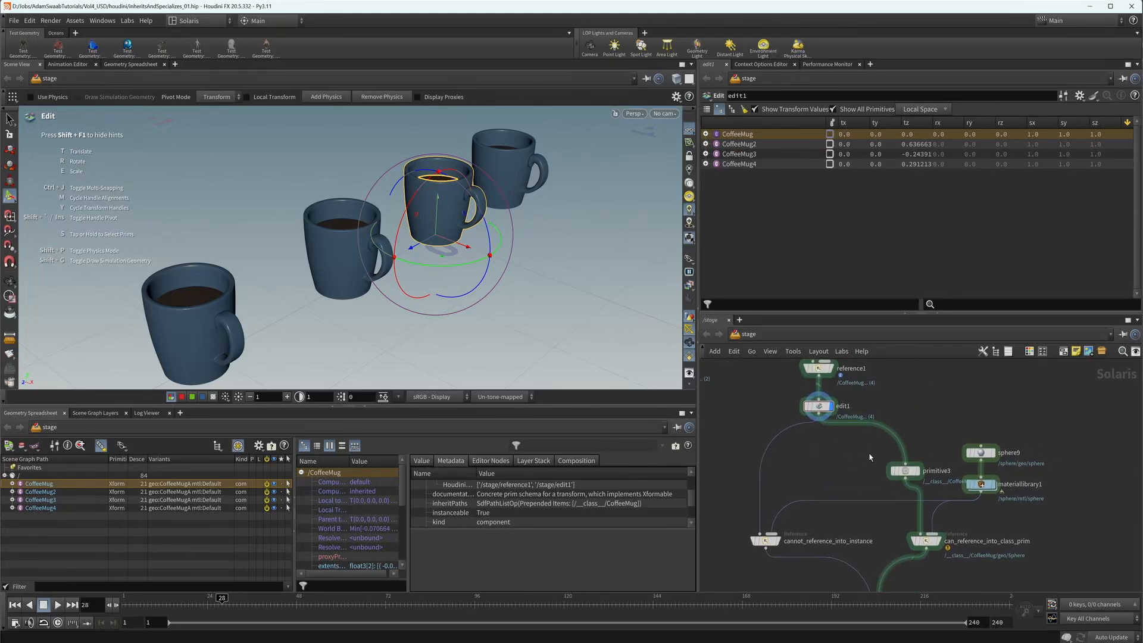
Step: Display sphere9 to preview the single red sphere at /sphere/geo/sphere
click(979, 452)
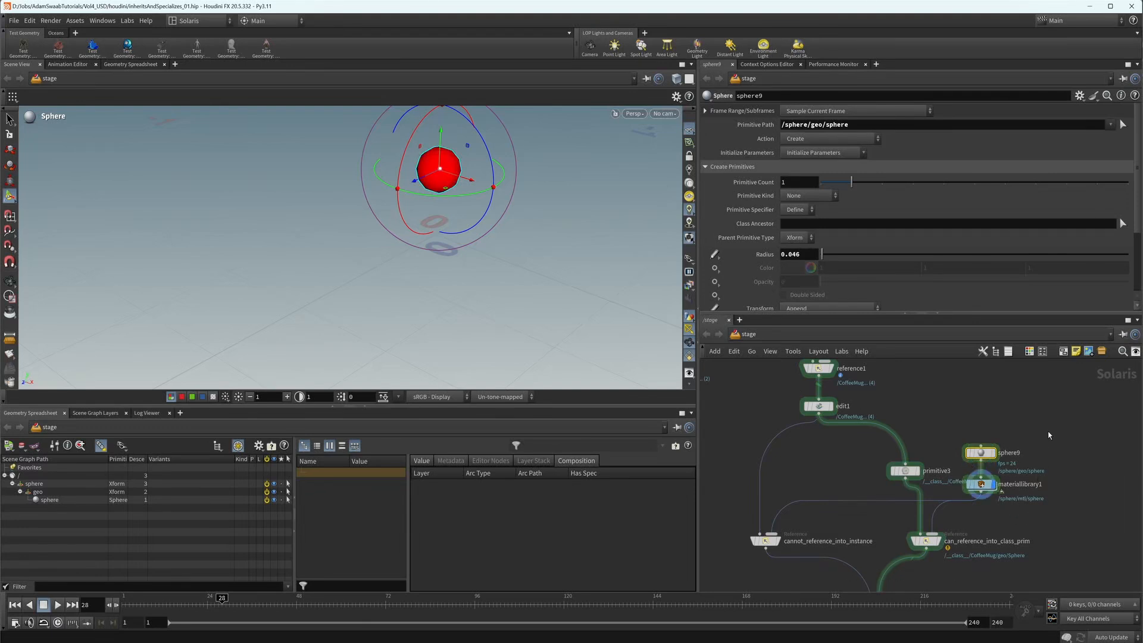
mouse_move(313, 148)
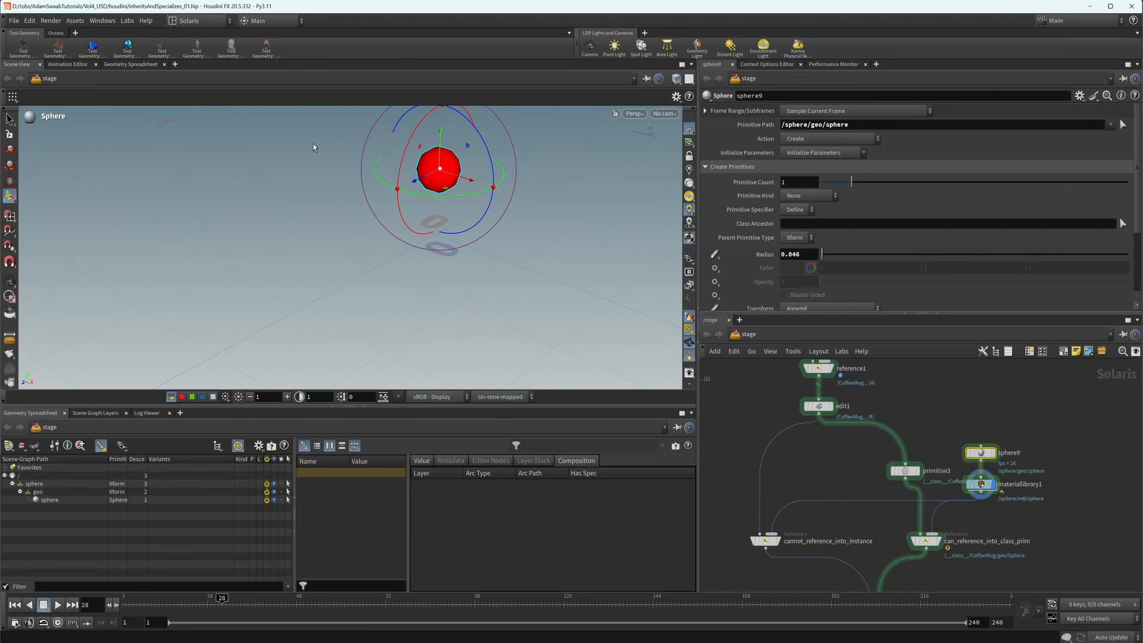
mouse_move(350, 304)
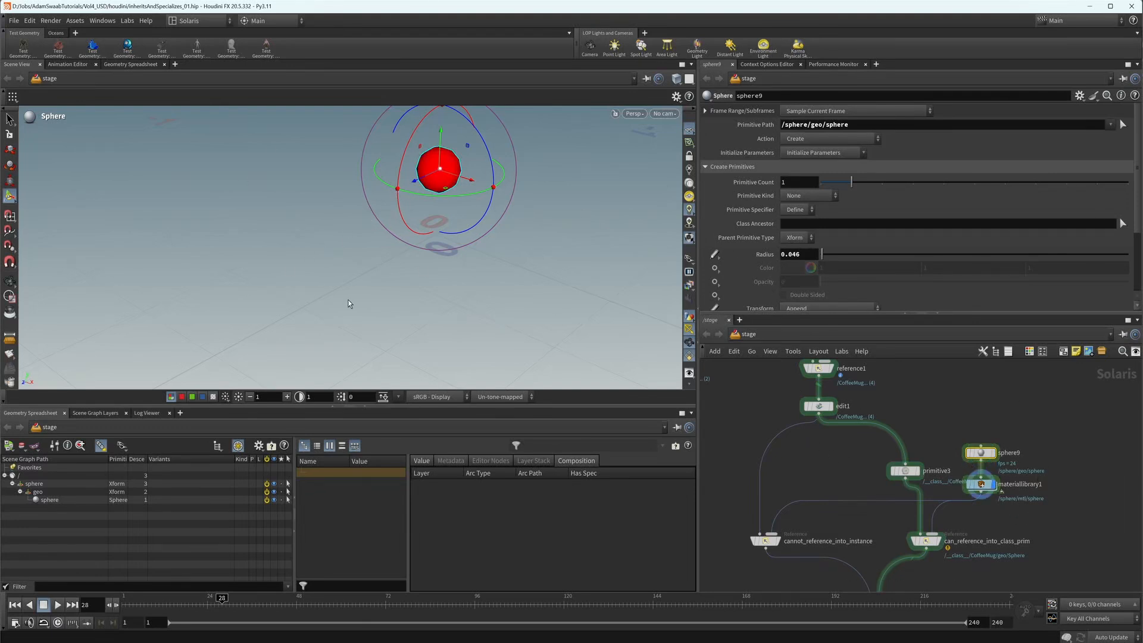
mouse_move(412, 311)
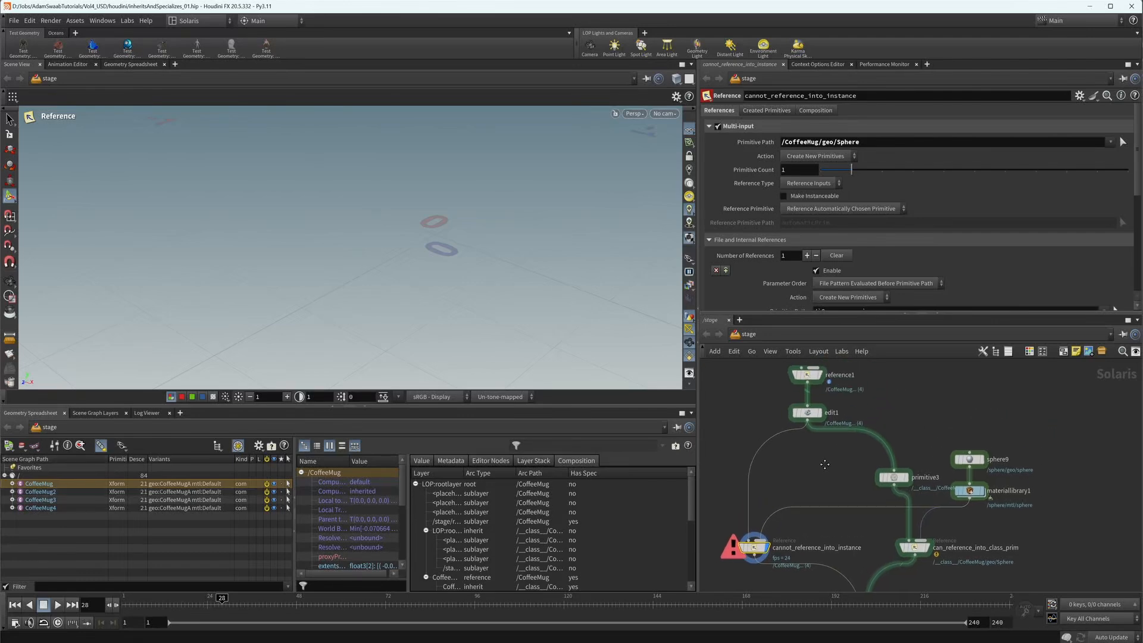
Step: Display primitive3, adding the /__class__/CoffeeMug class prim beside the four mugs
click(890, 477)
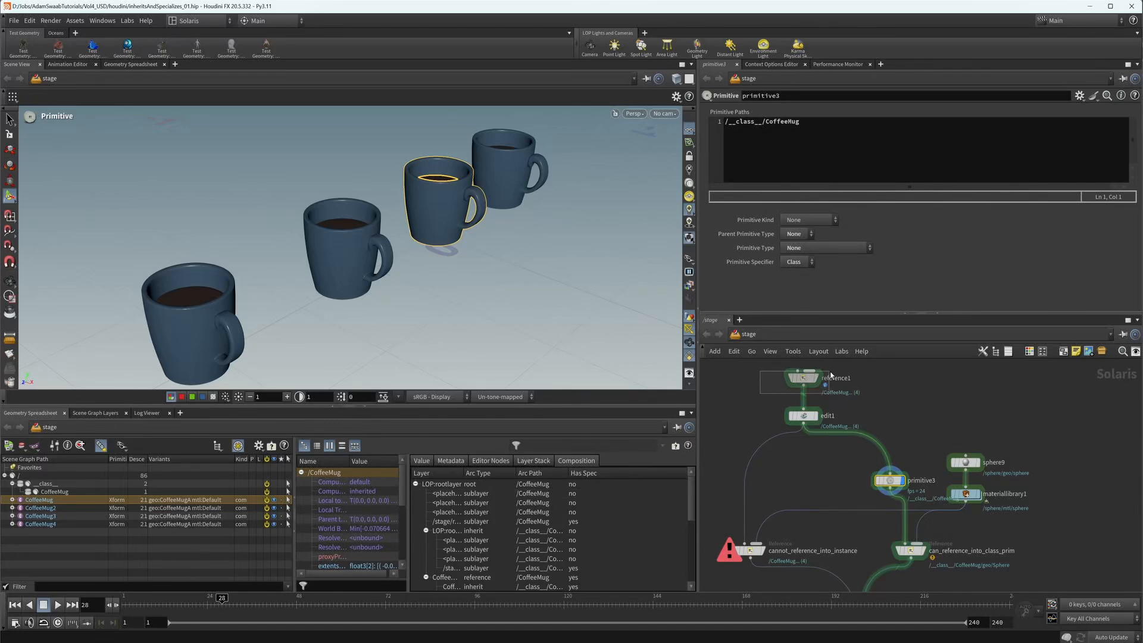
click(804, 378)
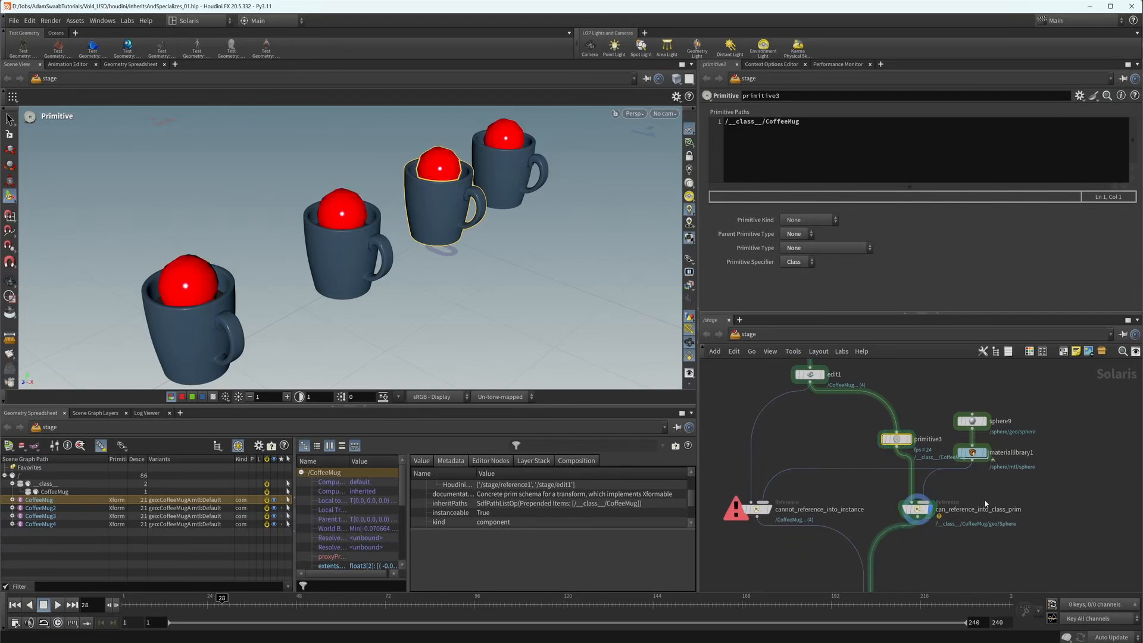
click(914, 508)
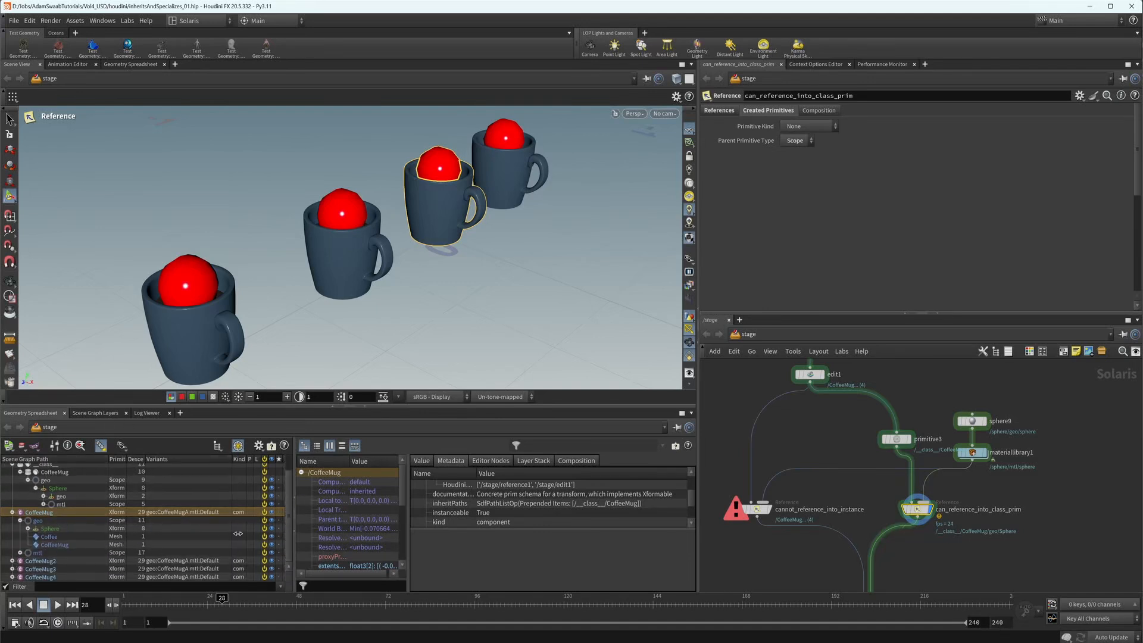
click(28, 518)
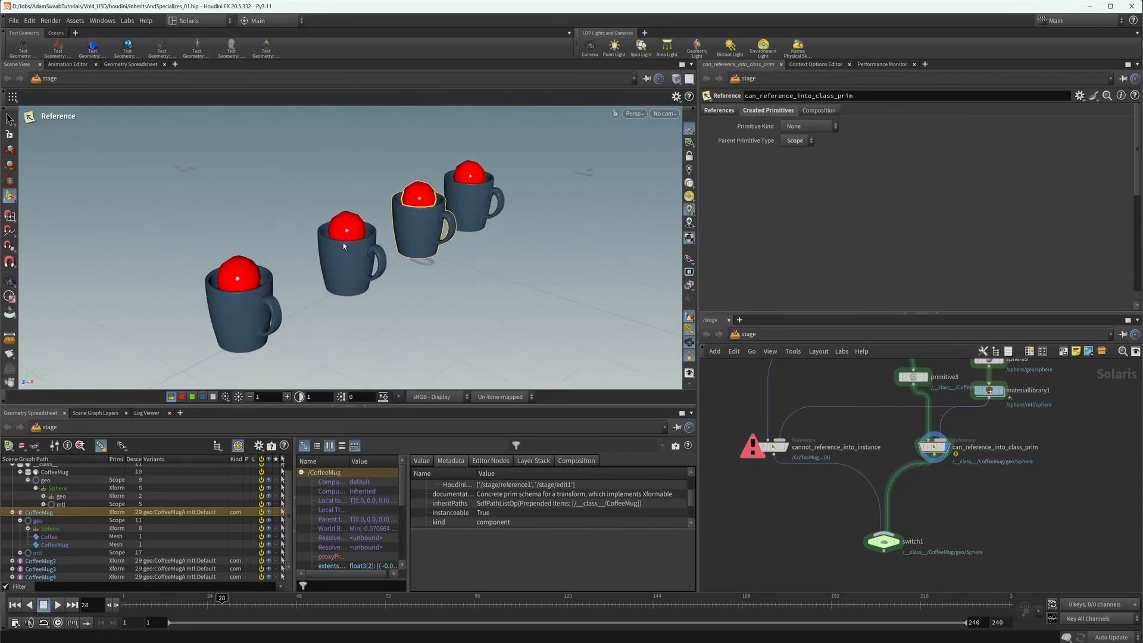
mouse_move(434, 261)
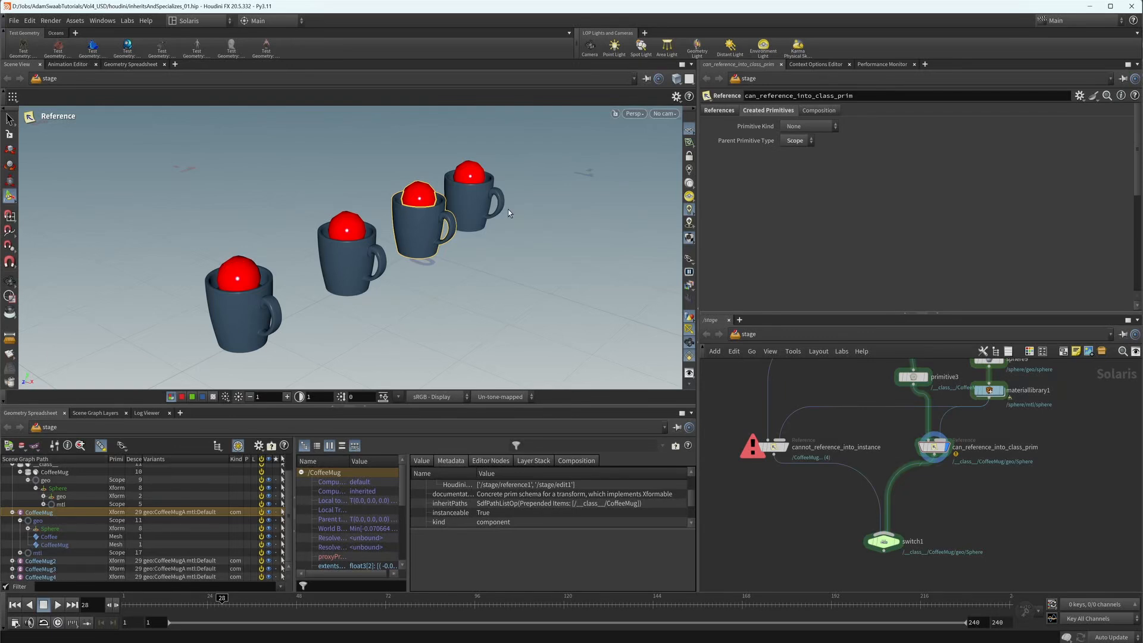
mouse_move(459, 235)
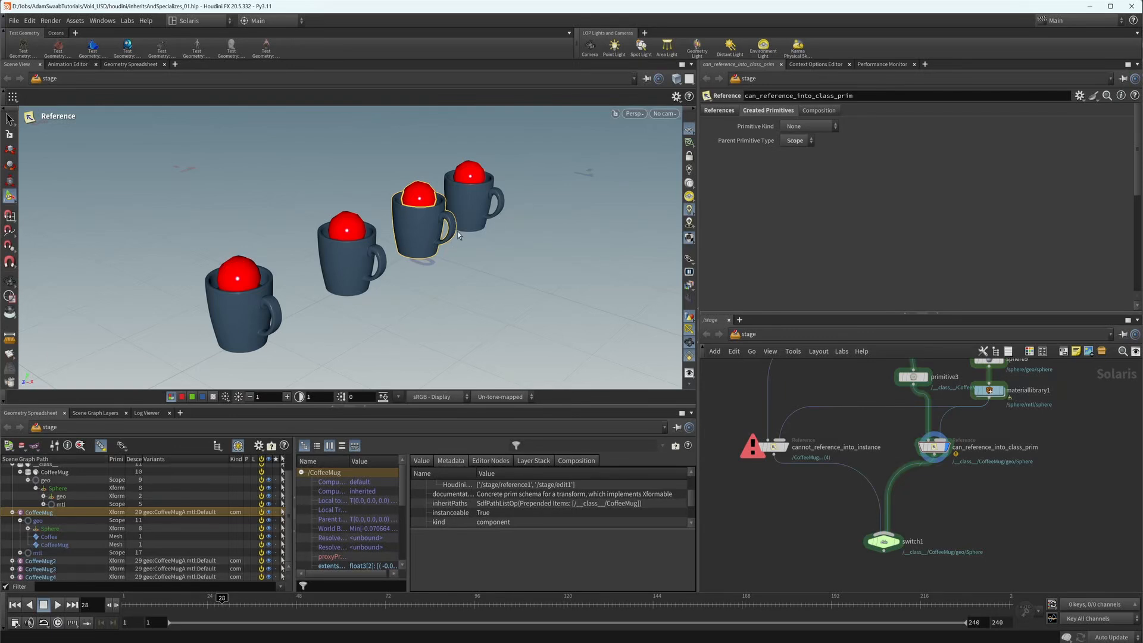
mouse_move(442, 273)
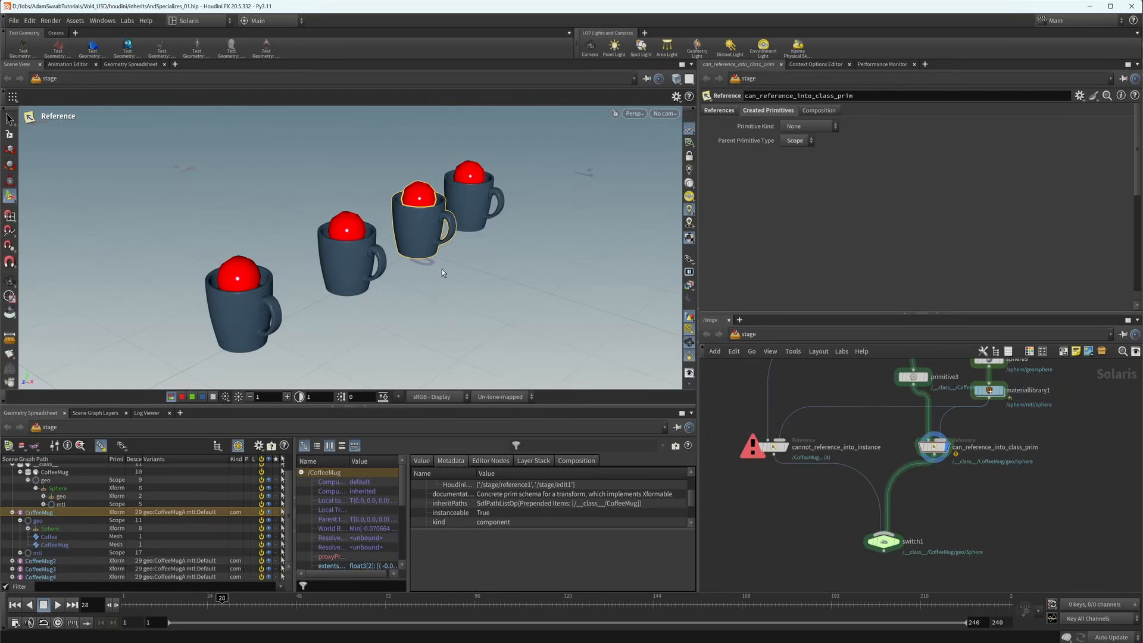
mouse_move(440, 281)
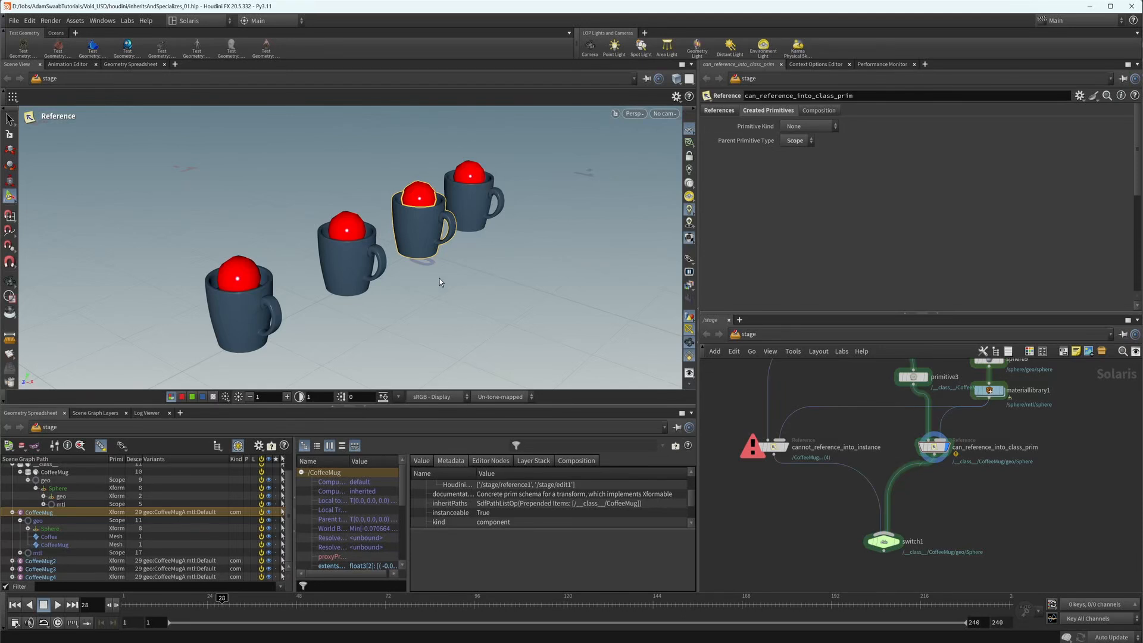
mouse_move(299, 280)
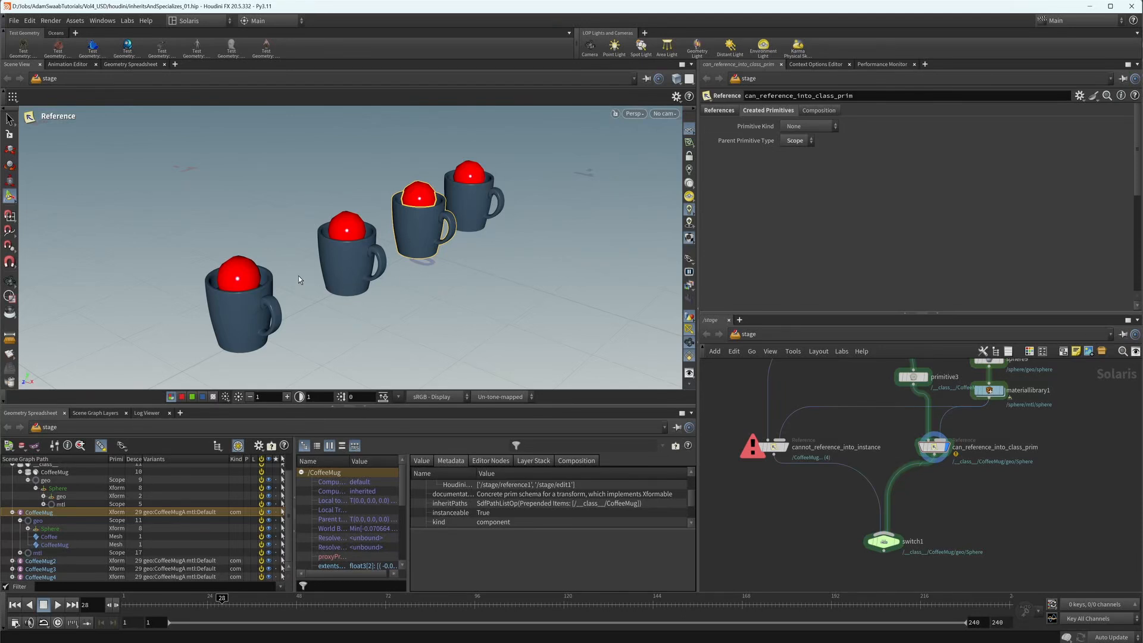
mouse_move(455, 291)
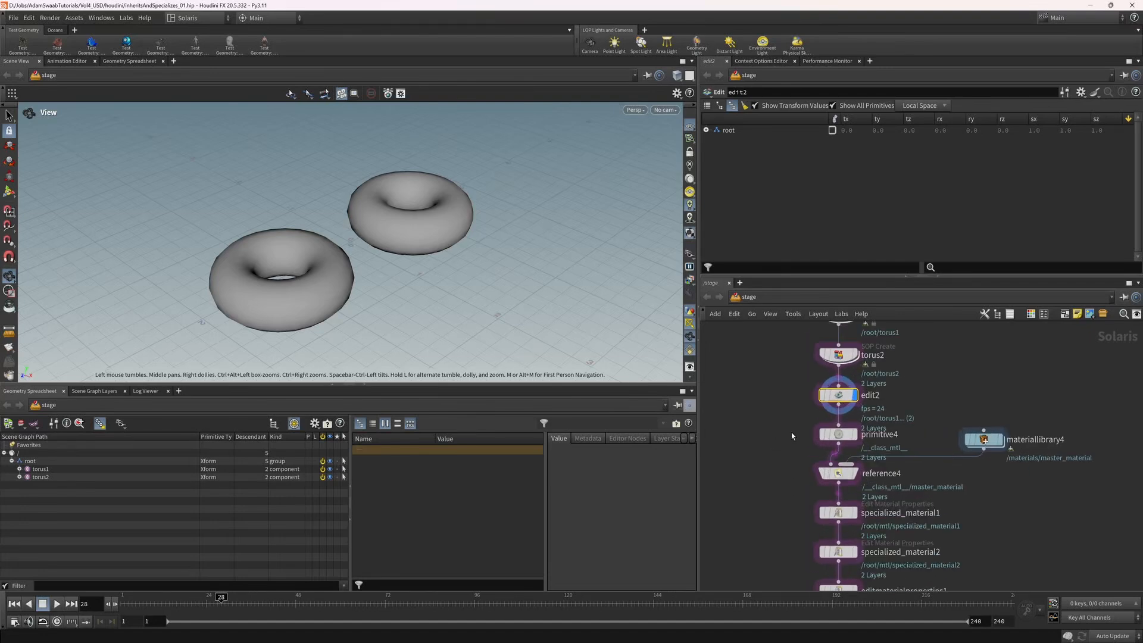
Step: Review the parameters defining the __class_mtl__ class prim that references the master material
click(838, 434)
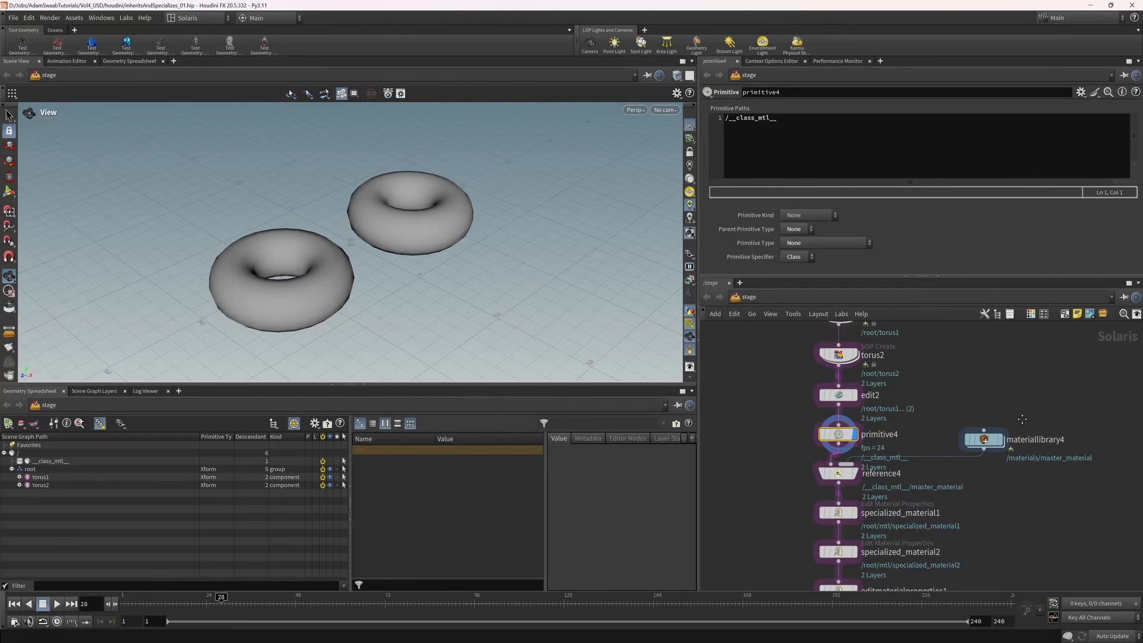
scroll(down, 3)
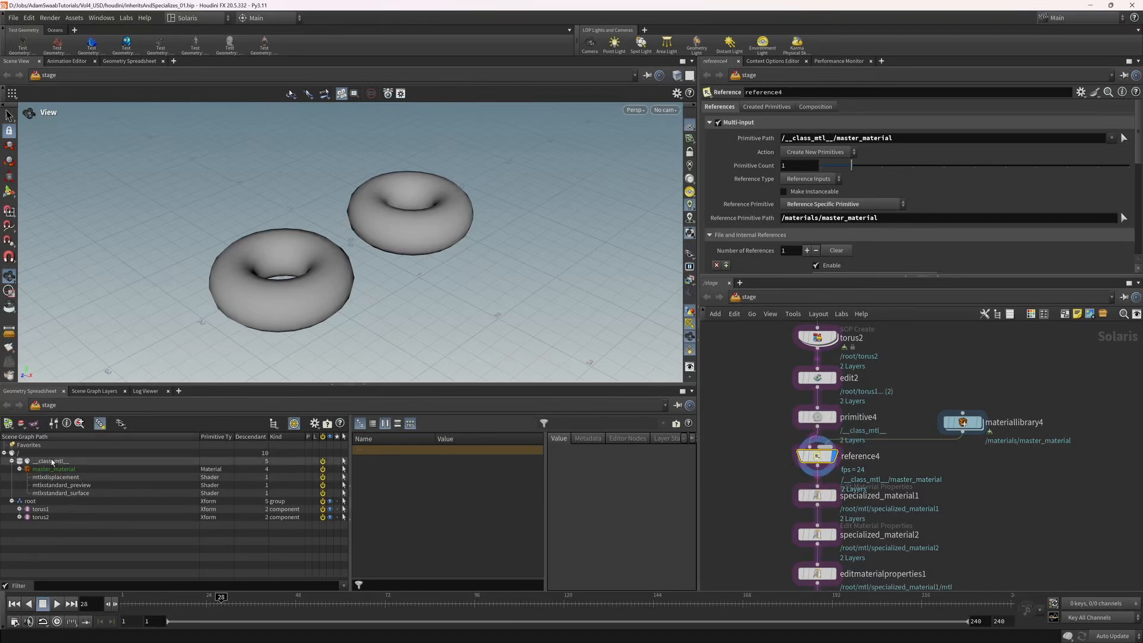
Step: Review specialized_material2's settings and the local color edit on the first specialized material
scroll(down, 3)
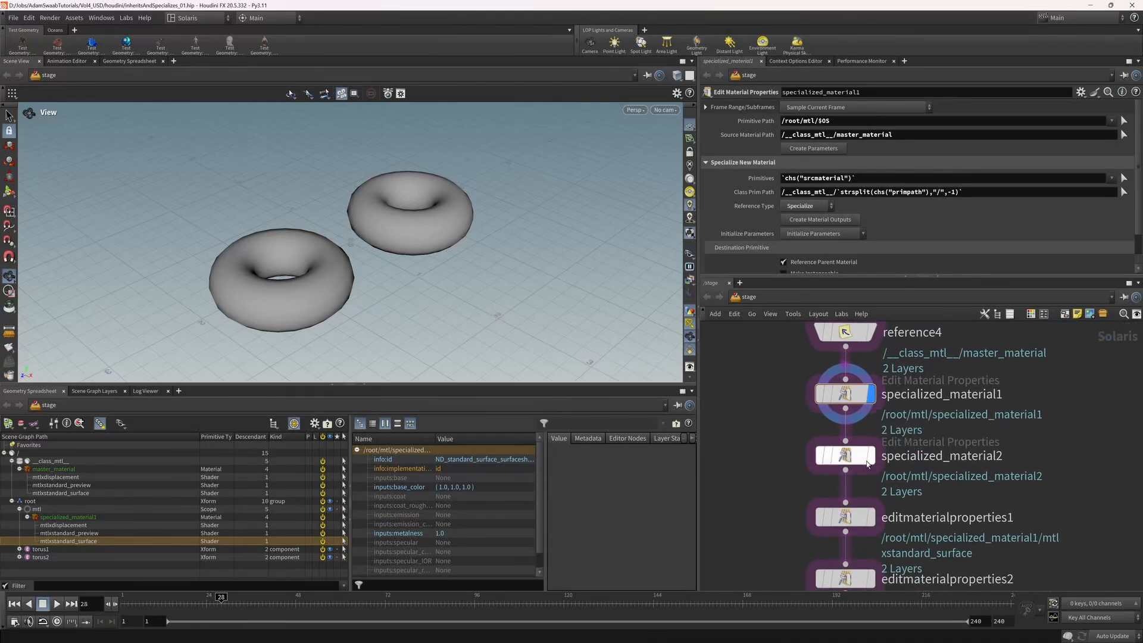
click(845, 455)
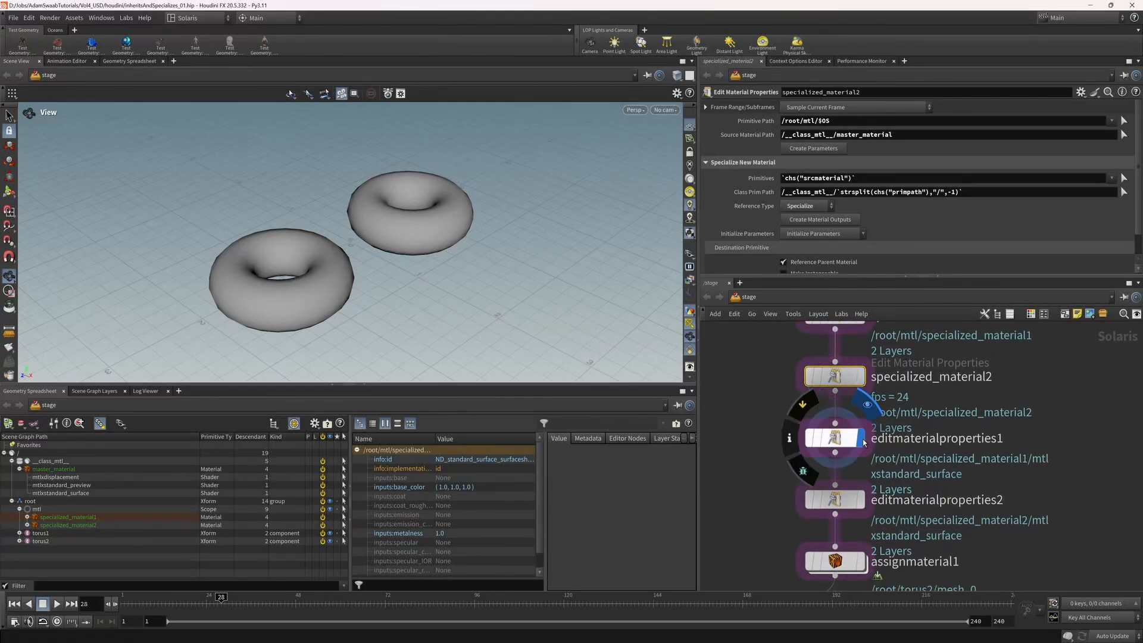
click(835, 438)
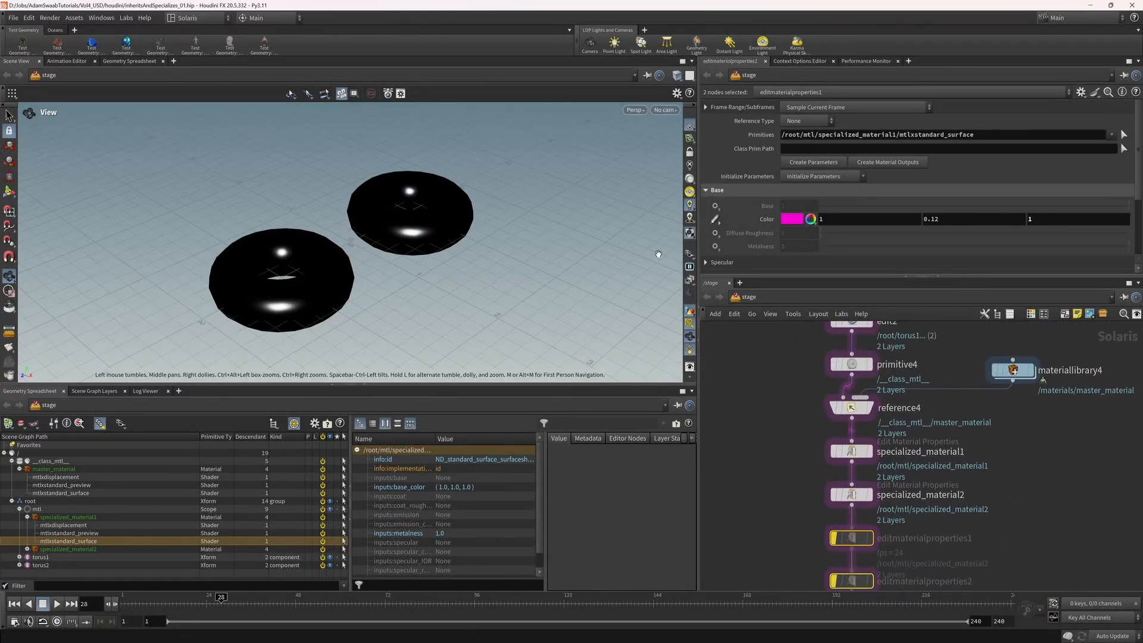
mouse_move(1060, 400)
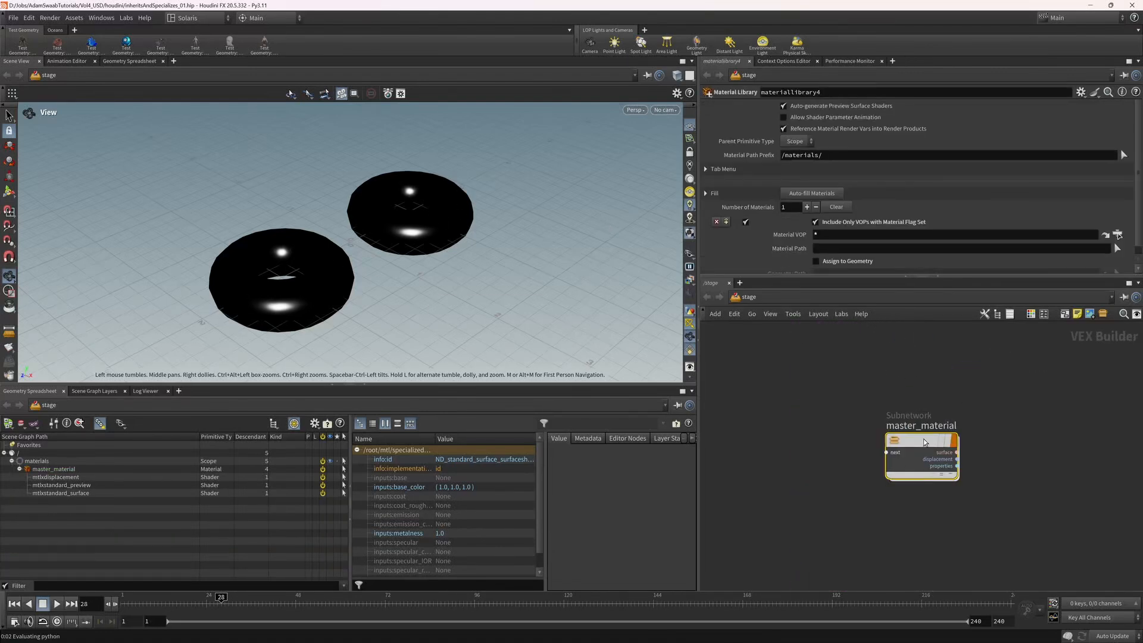
Step: Inside master_material, expand Specular on mtlxstandard_surface and drag its Roughness value
double_click(921, 442)
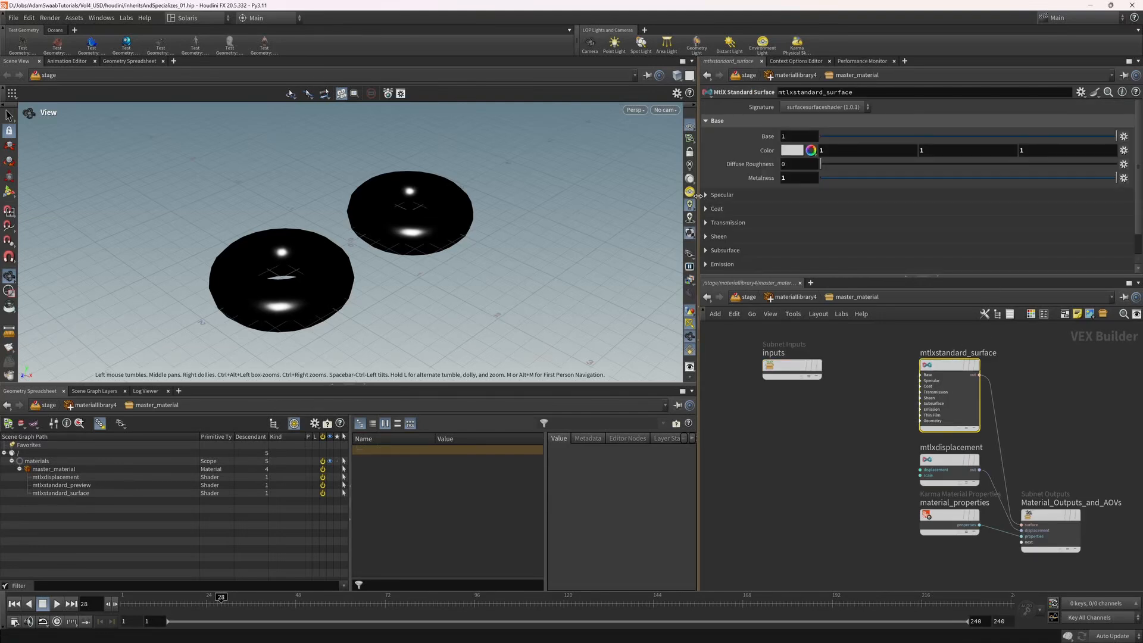
click(707, 195)
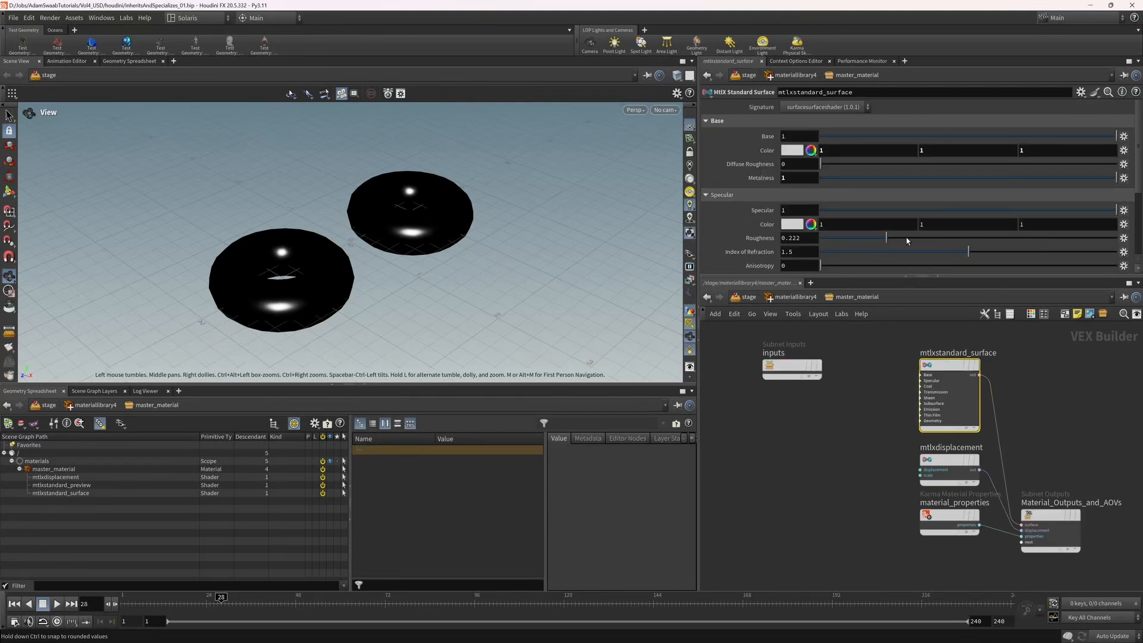
drag(907, 241, 888, 239)
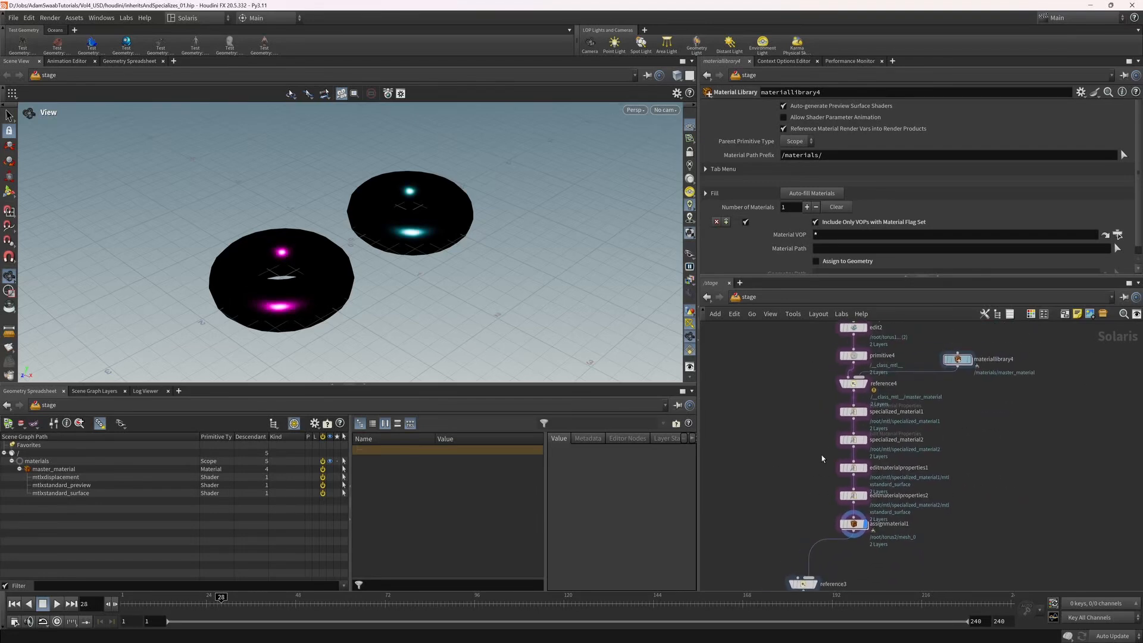
mouse_move(871, 498)
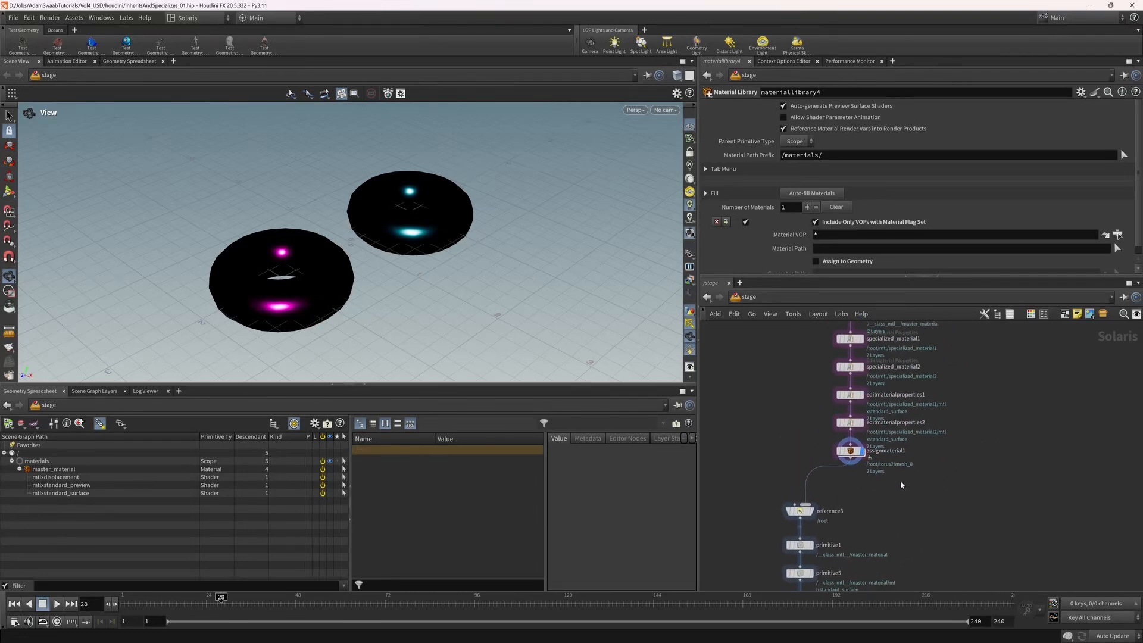
mouse_move(746, 485)
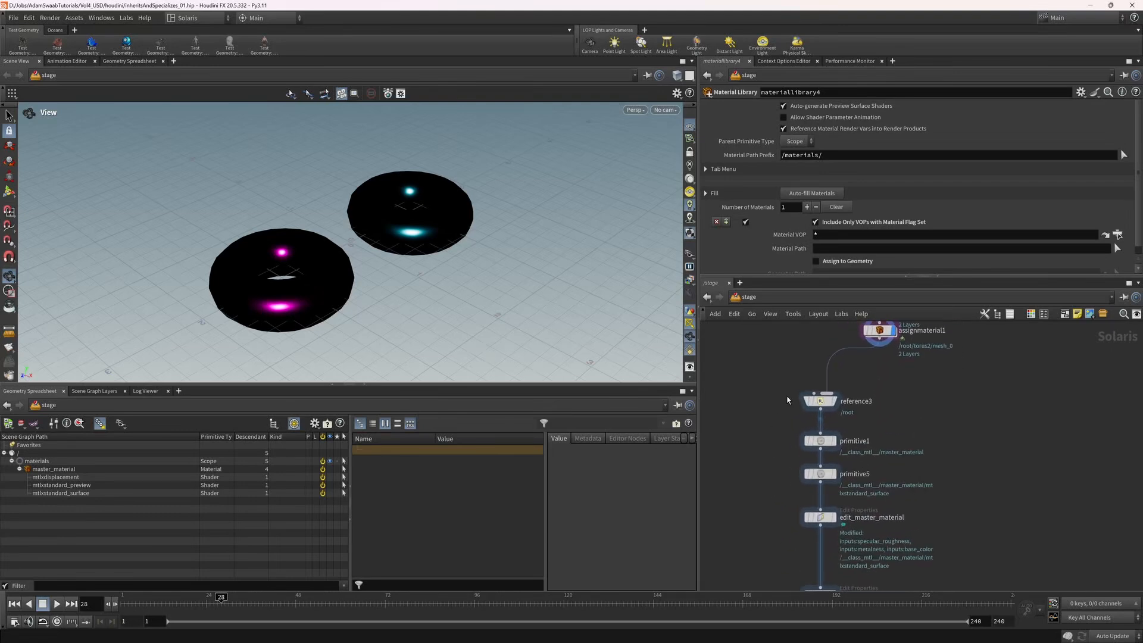
Step: View reference3's torus stage, then primitive1 defining /__class_mtl__/master_material
click(819, 401)
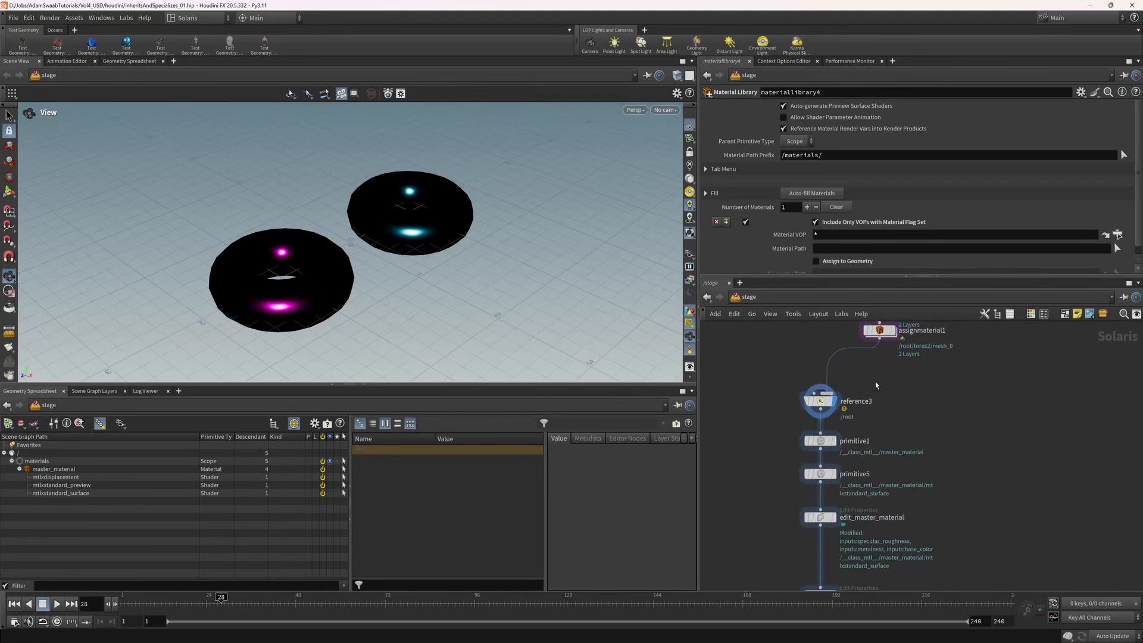
click(820, 401)
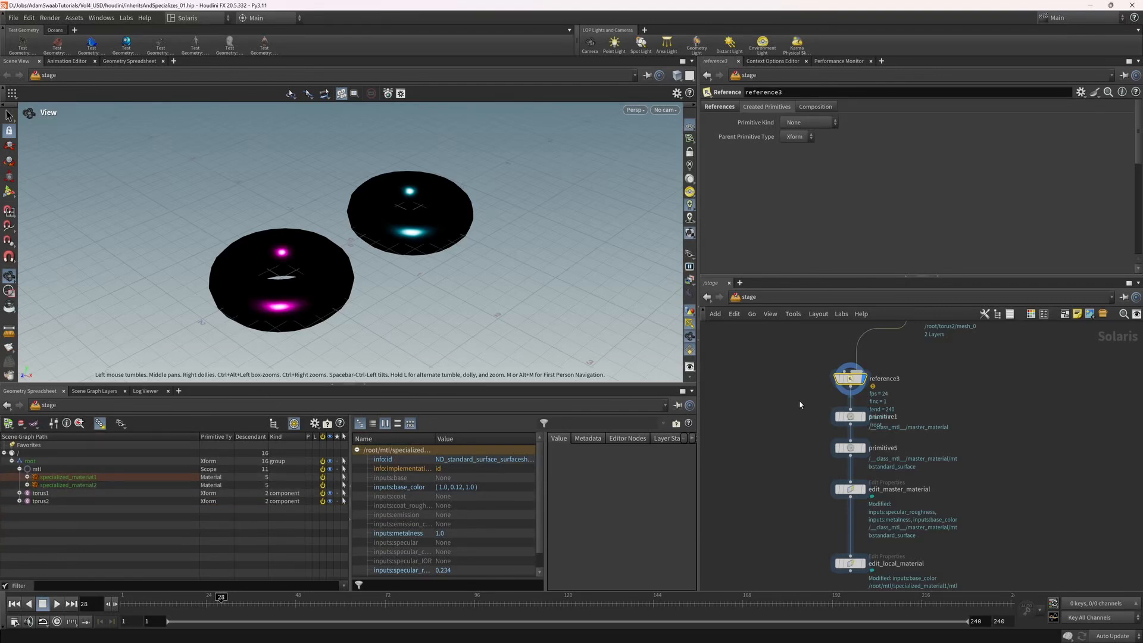
mouse_move(473, 460)
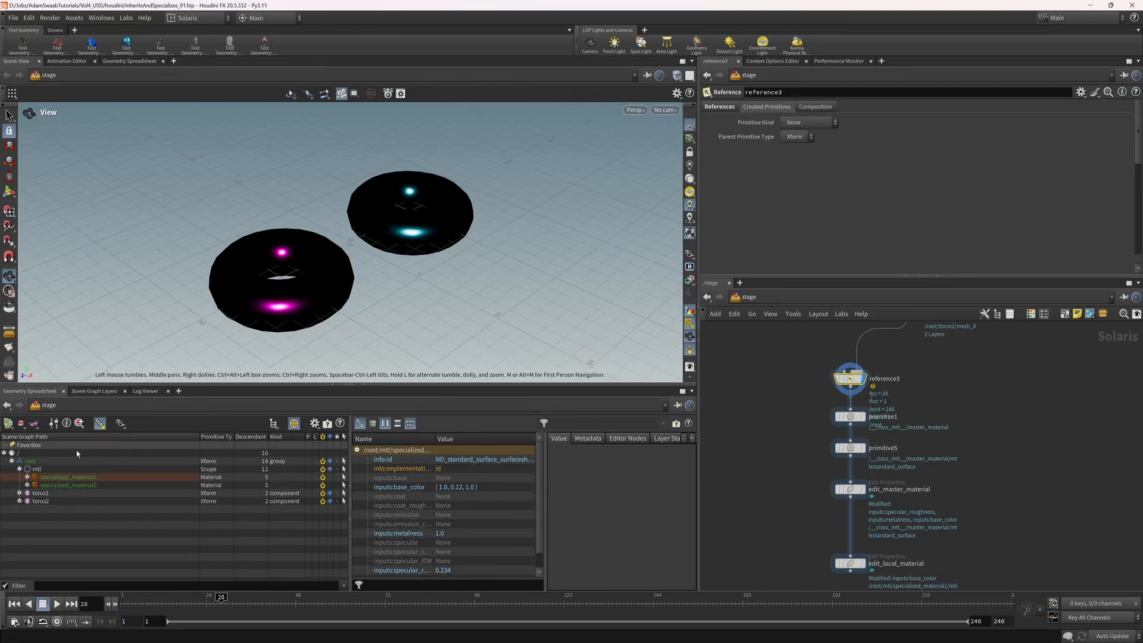
mouse_move(810, 418)
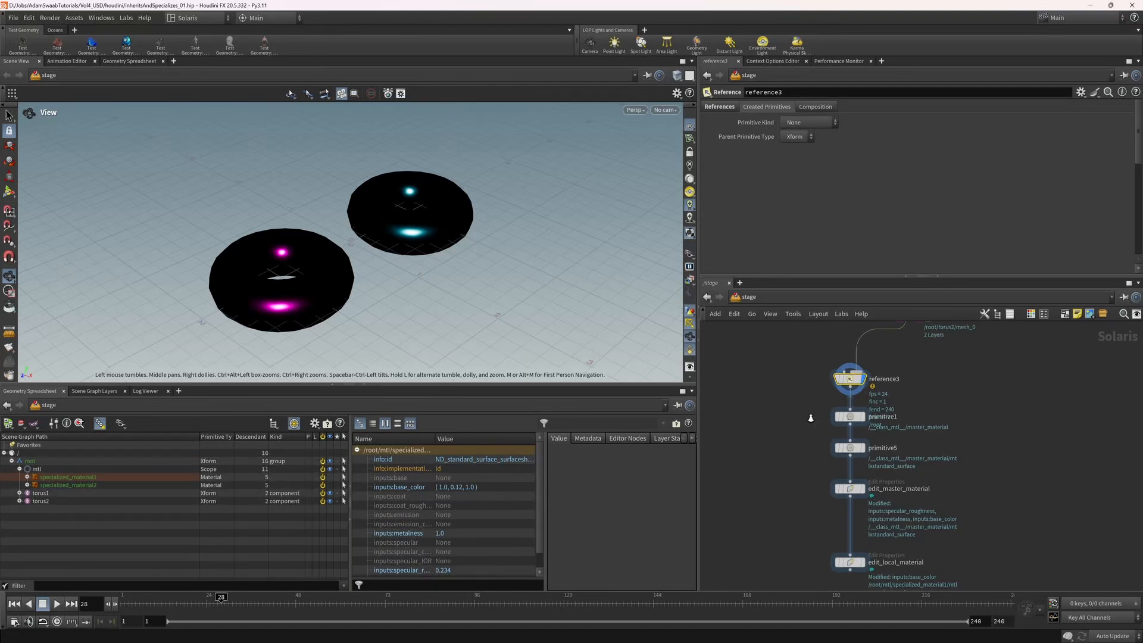
click(850, 417)
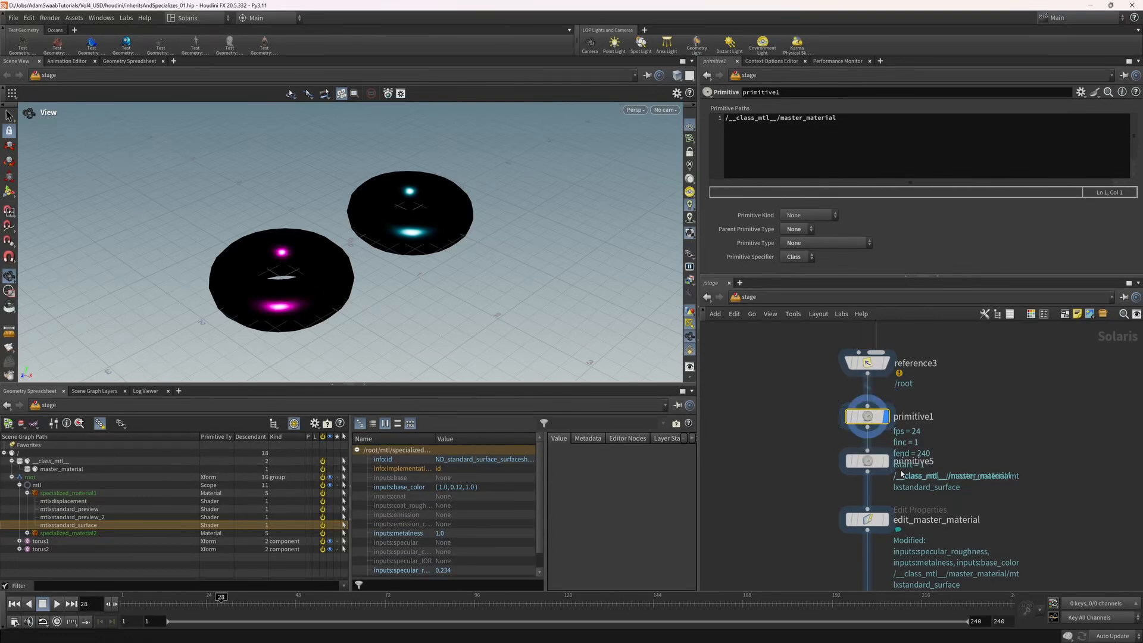
Step: Inspect edit_local_material's base color, then display edit_master_material's magenta and cyan tori
click(867, 461)
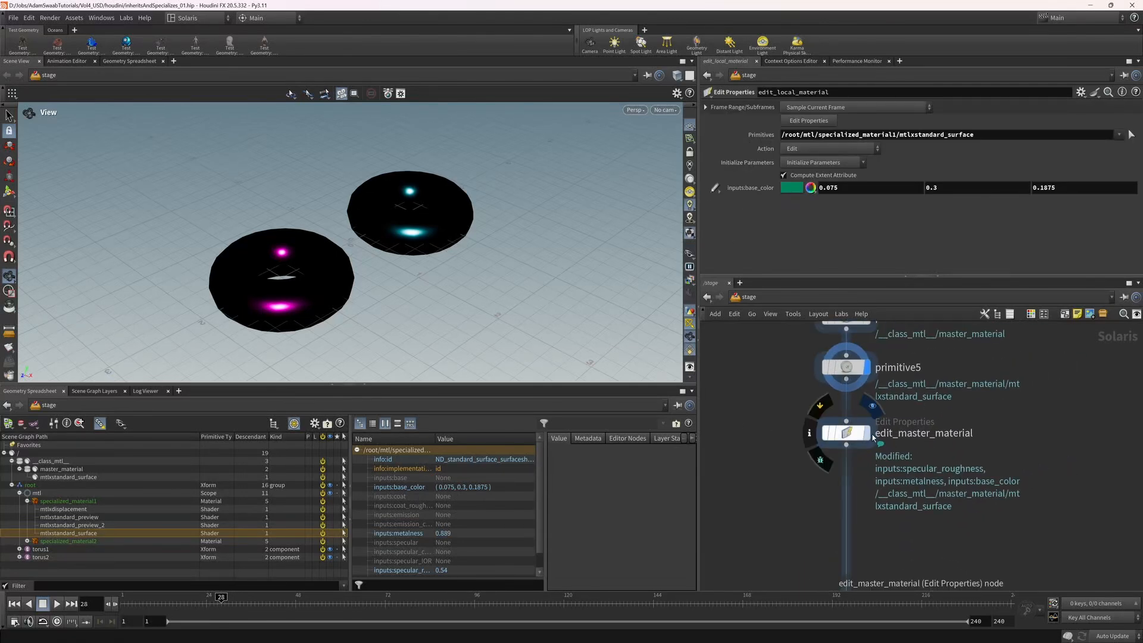
click(845, 433)
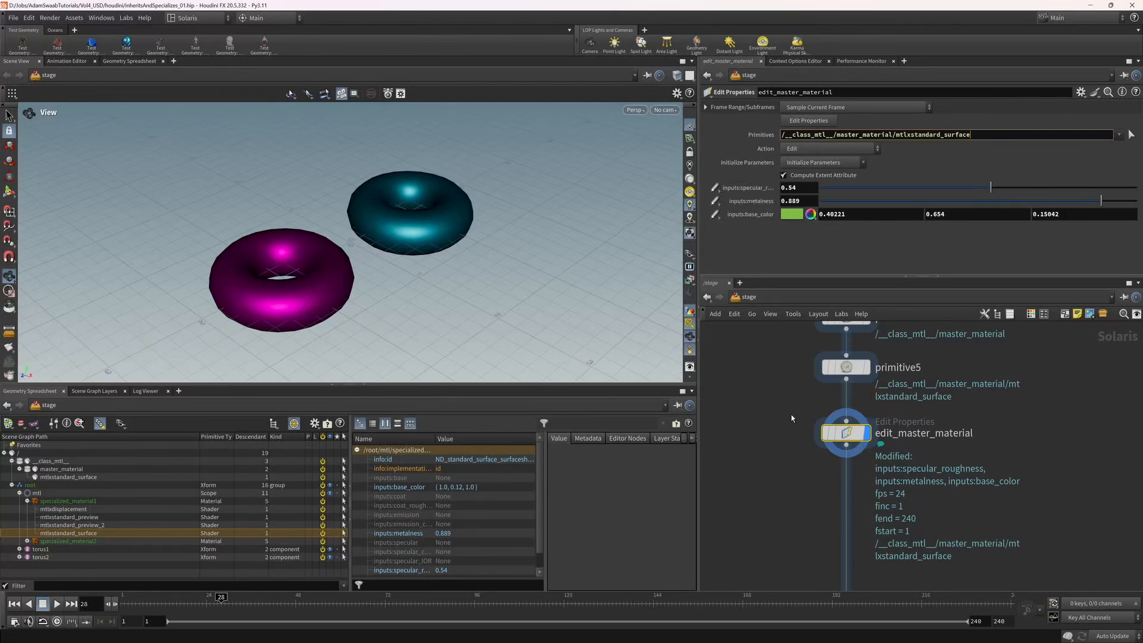
mouse_move(699, 159)
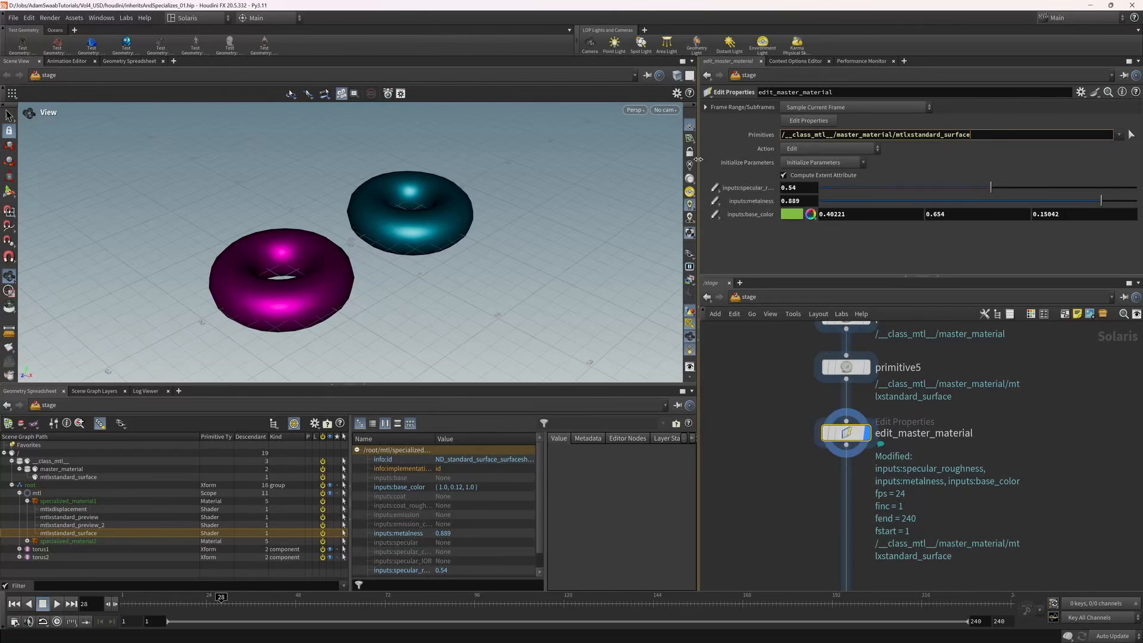
mouse_move(798, 246)
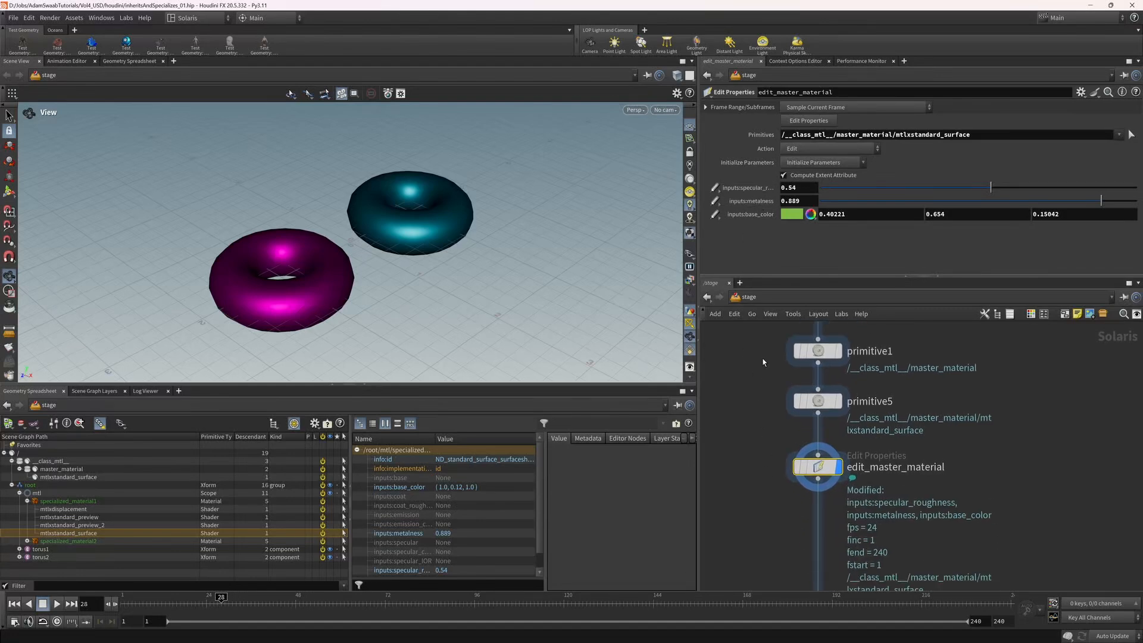
Step: Choose a new green base color for the master material in the Color Editor
click(792, 214)
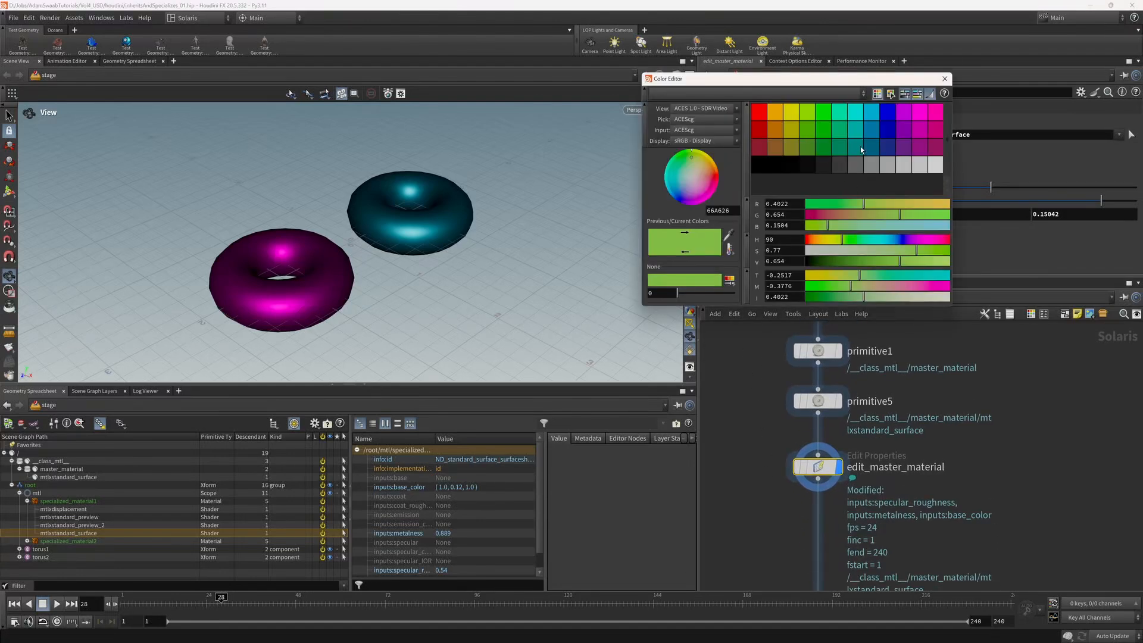
click(832, 147)
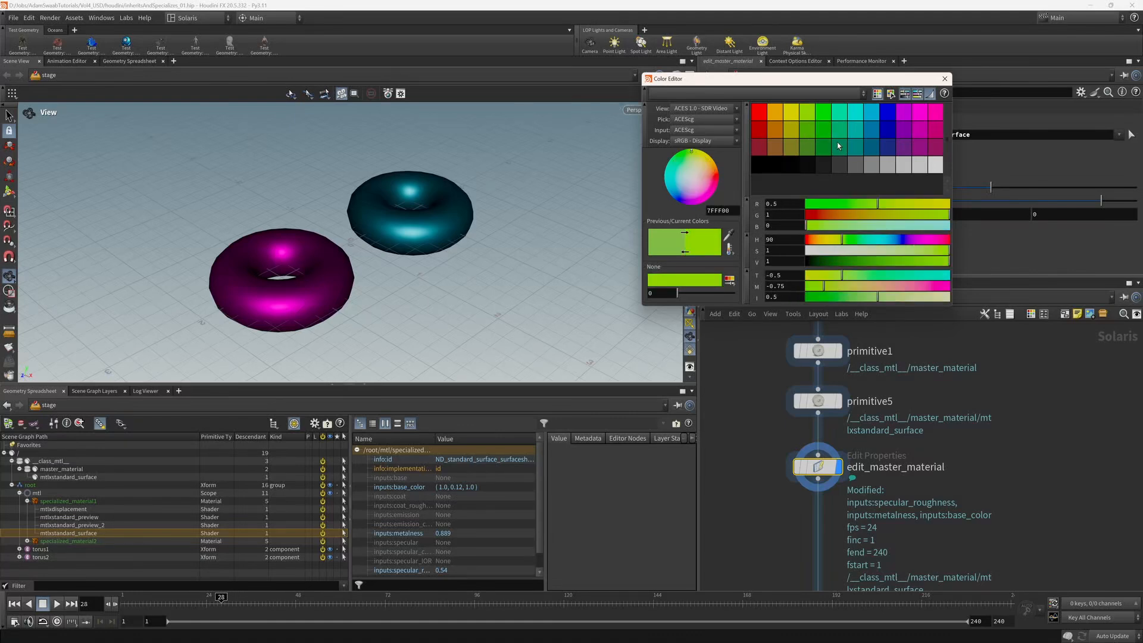
mouse_move(841, 126)
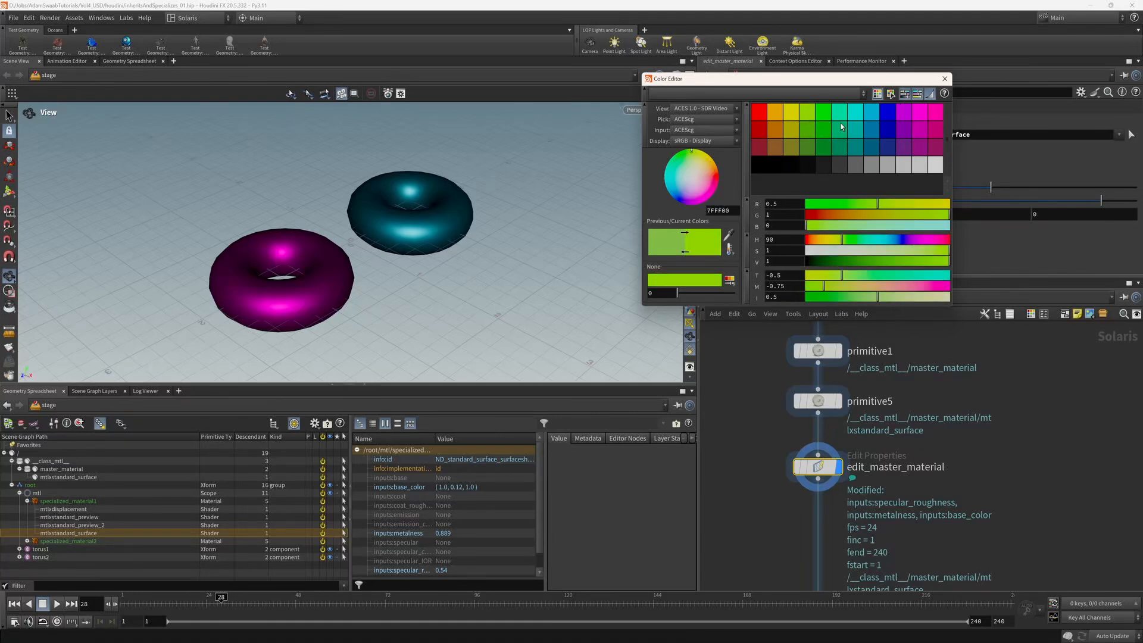
click(944, 78)
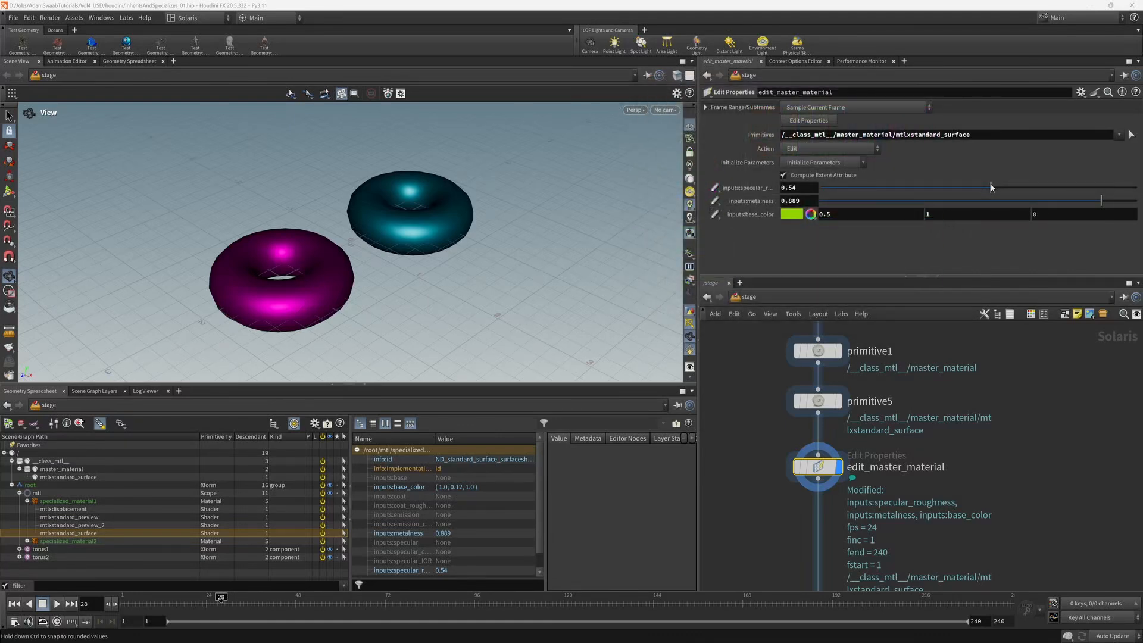
Step: Set master specular roughness to about 0.41 and metalness to about 0.92
drag(991, 188, 1061, 188)
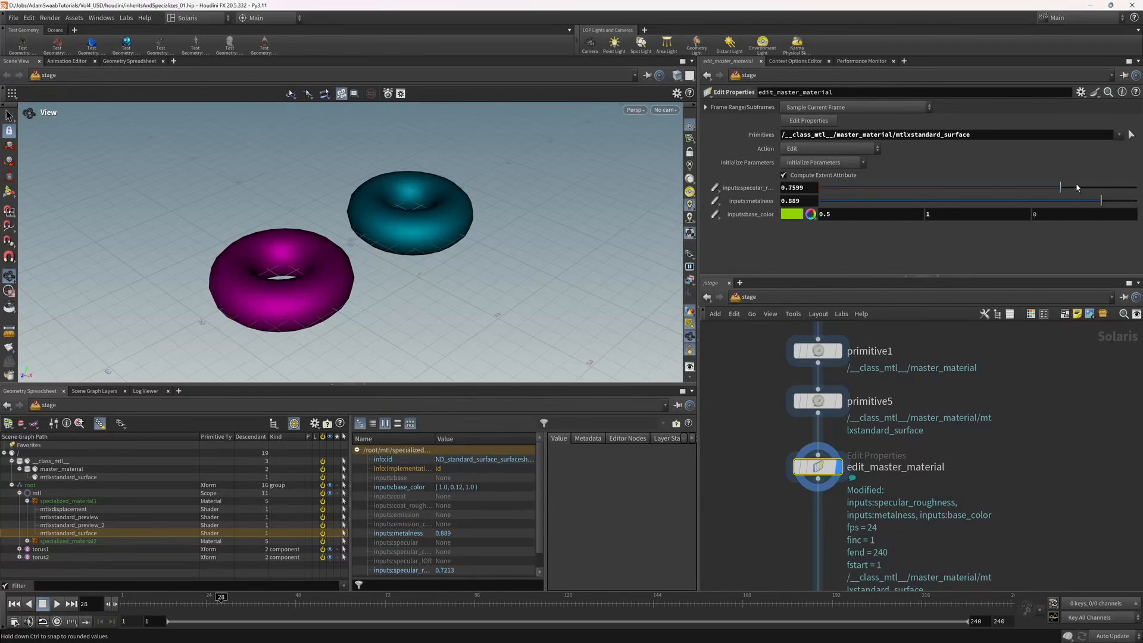
drag(1060, 188, 917, 187)
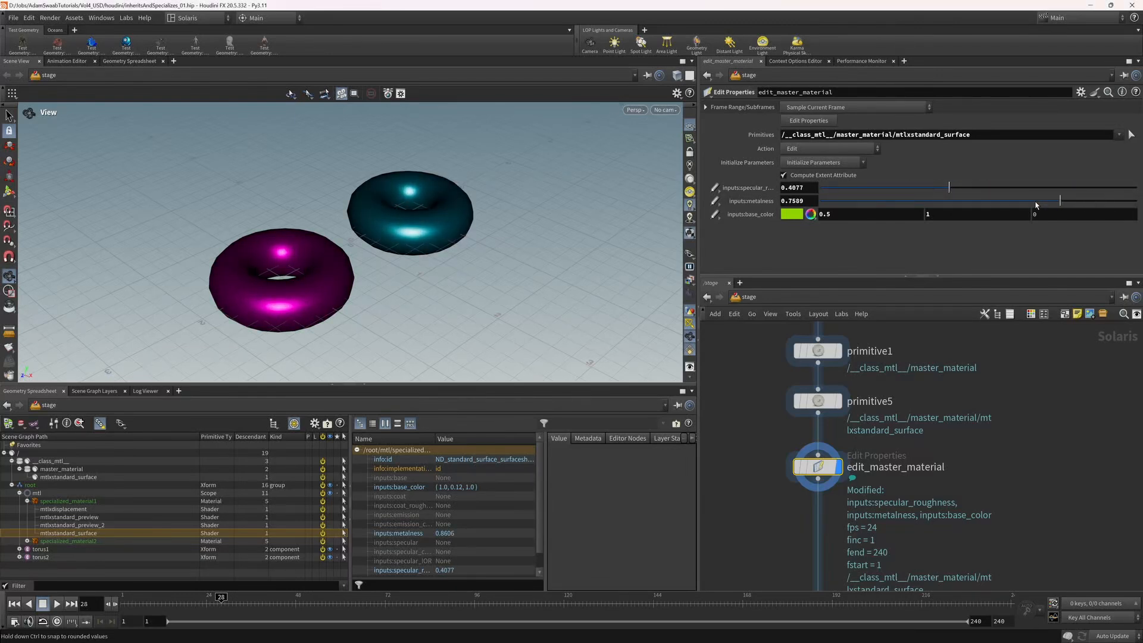
drag(1060, 200, 1106, 203)
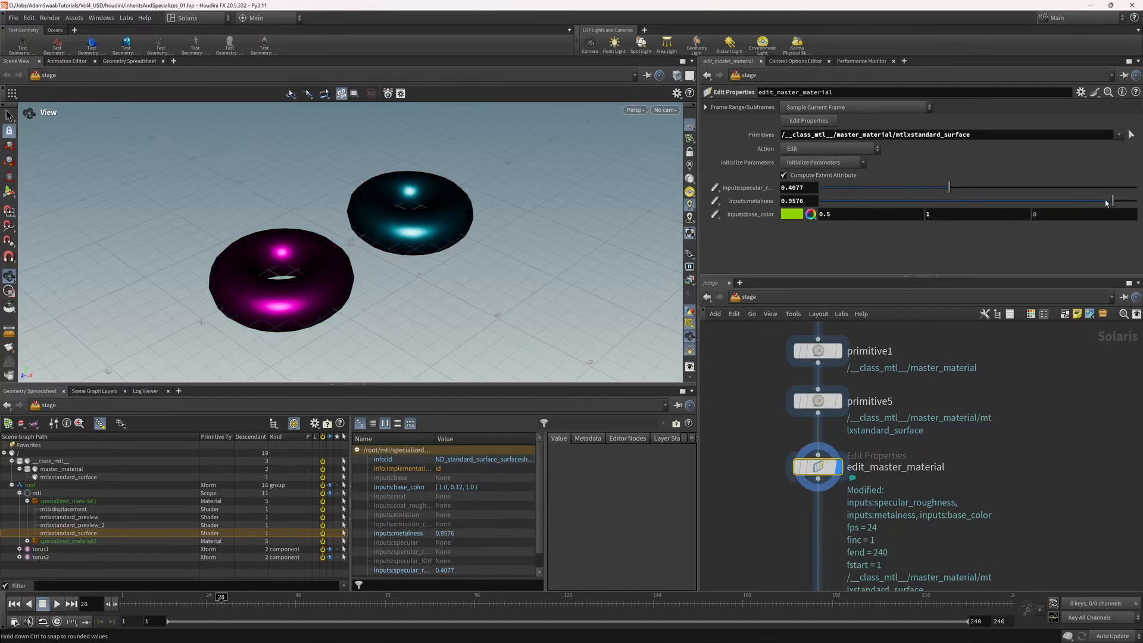
drag(1108, 201, 1112, 201)
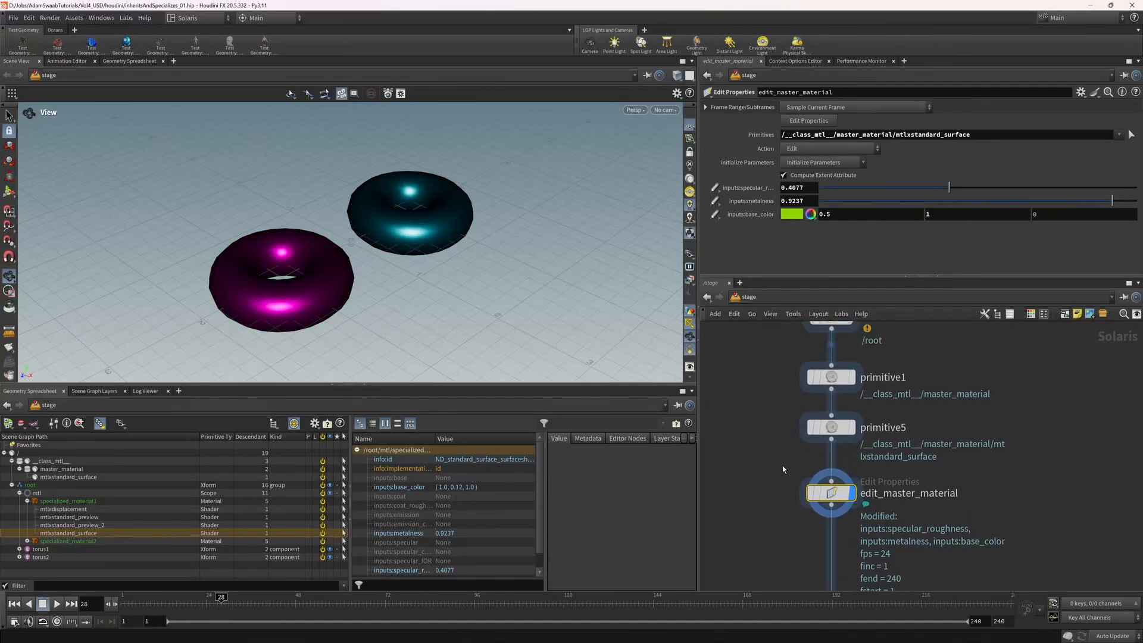
mouse_move(532, 239)
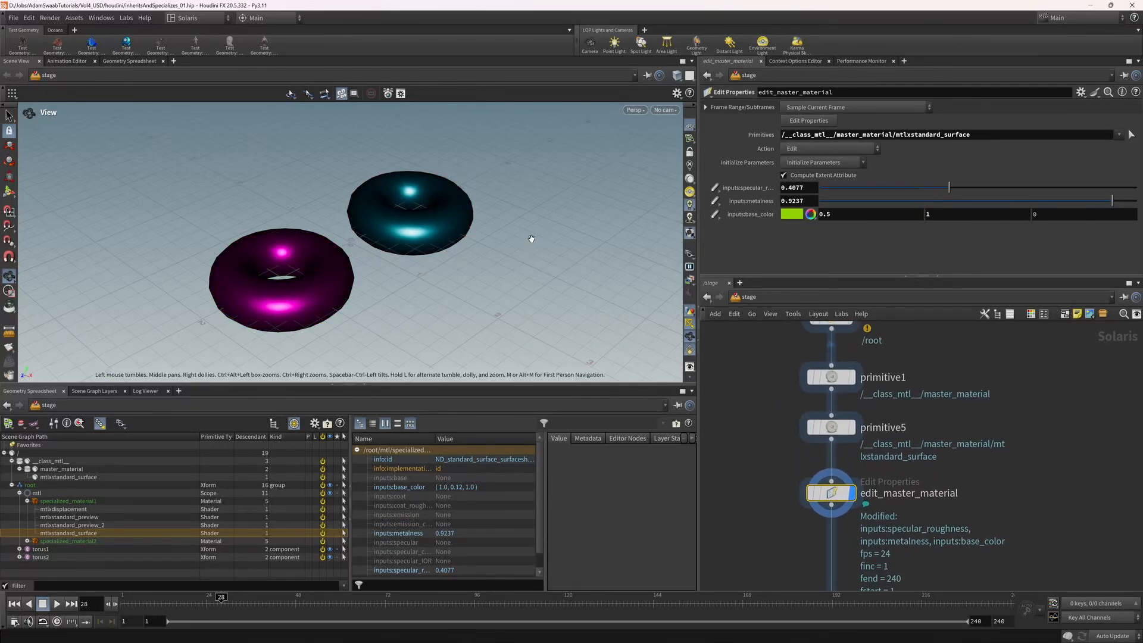
mouse_move(510, 295)
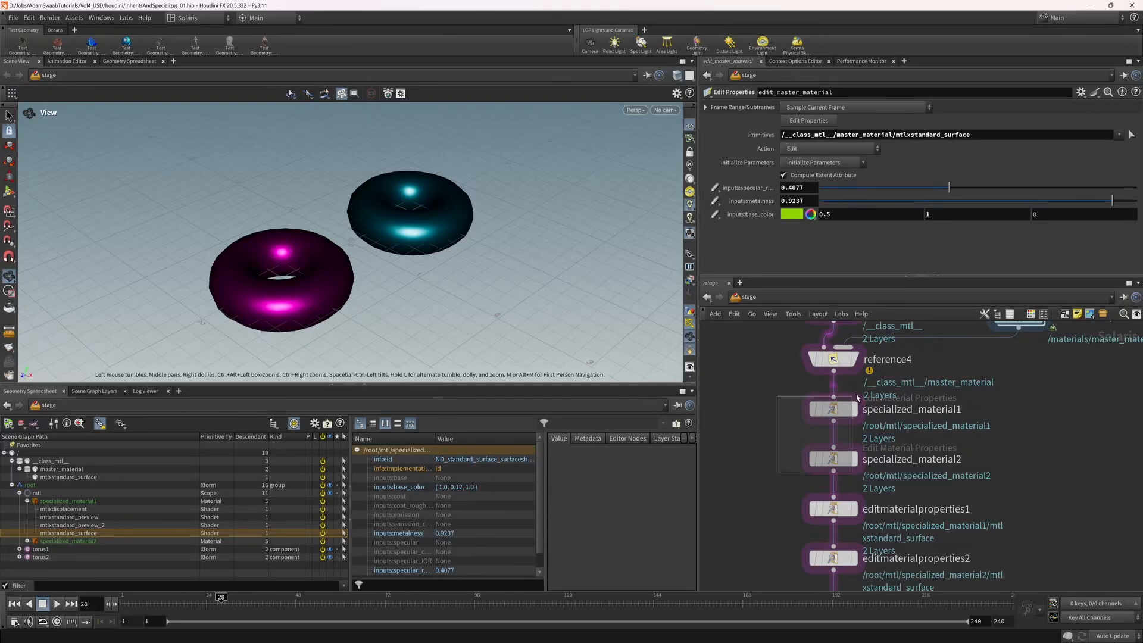
Step: Switch the specialized materials' reference type to Inherit, then back to Specialize
click(807, 206)
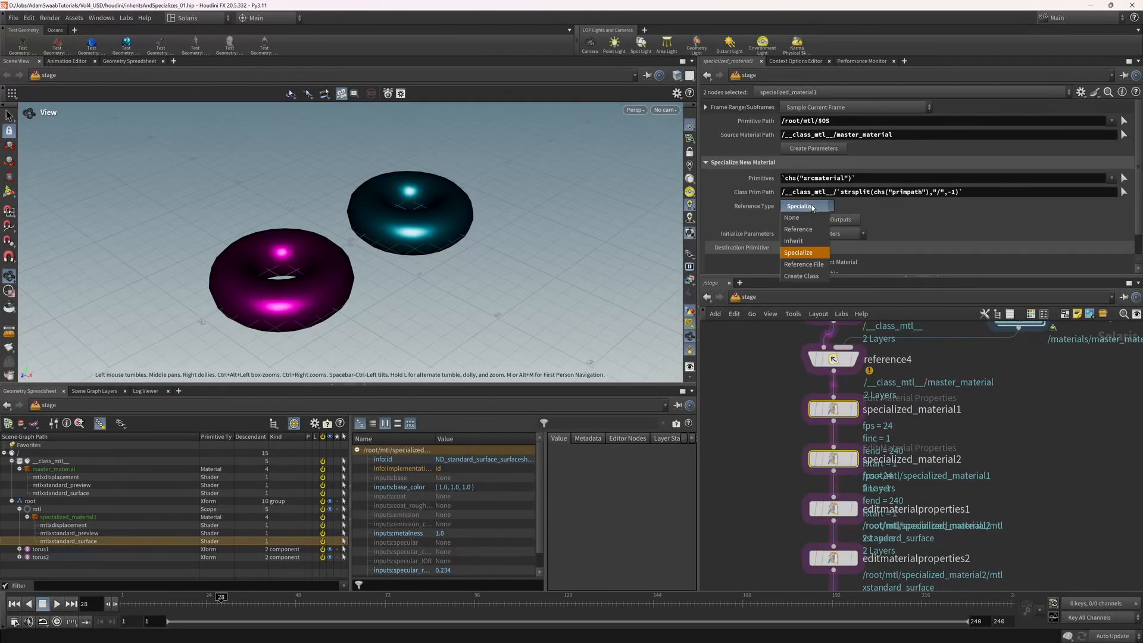
click(793, 240)
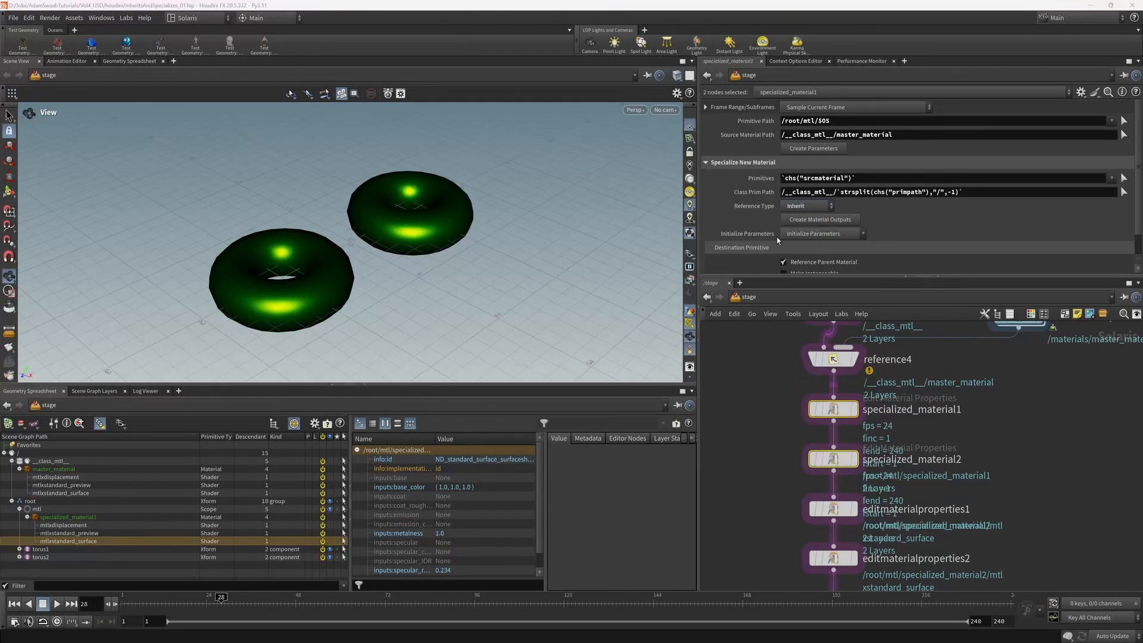
mouse_move(356, 247)
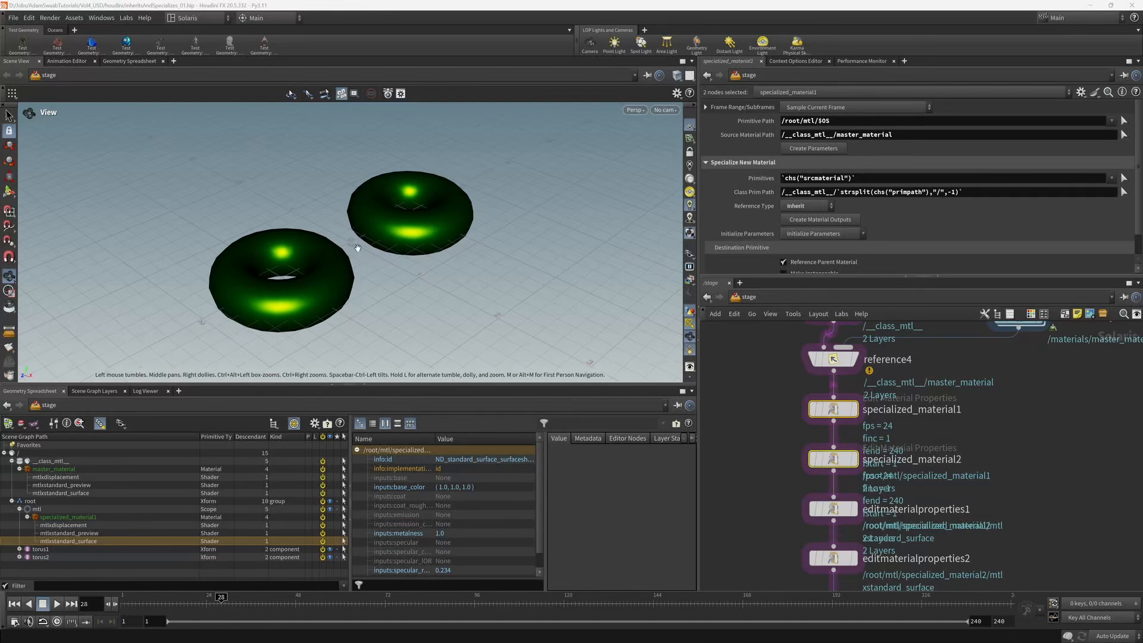
mouse_move(428, 221)
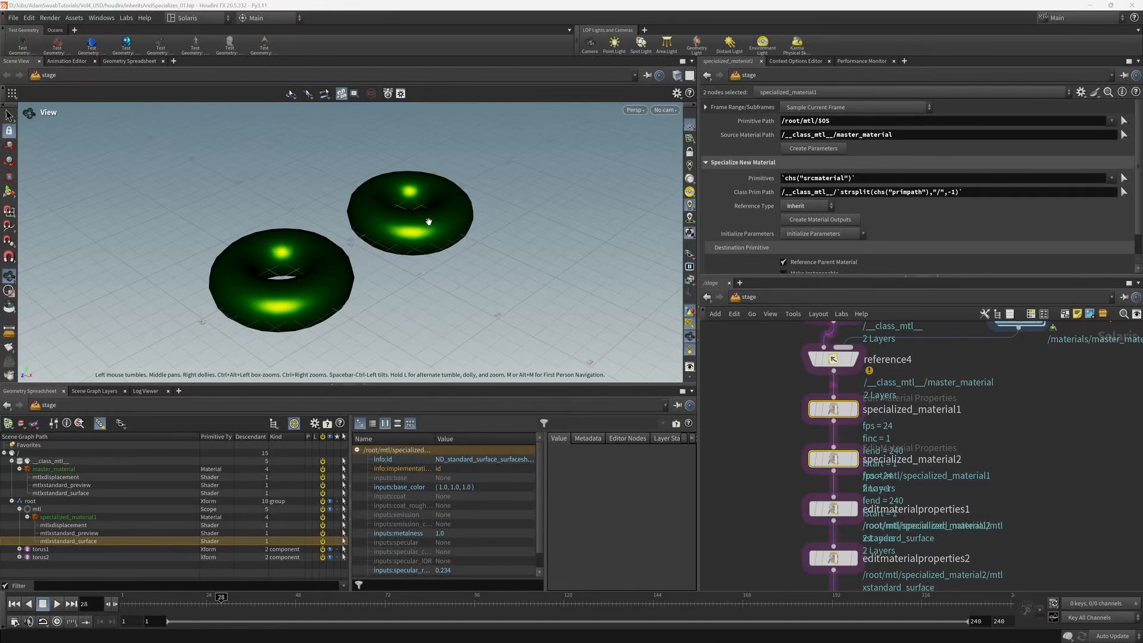
mouse_move(439, 221)
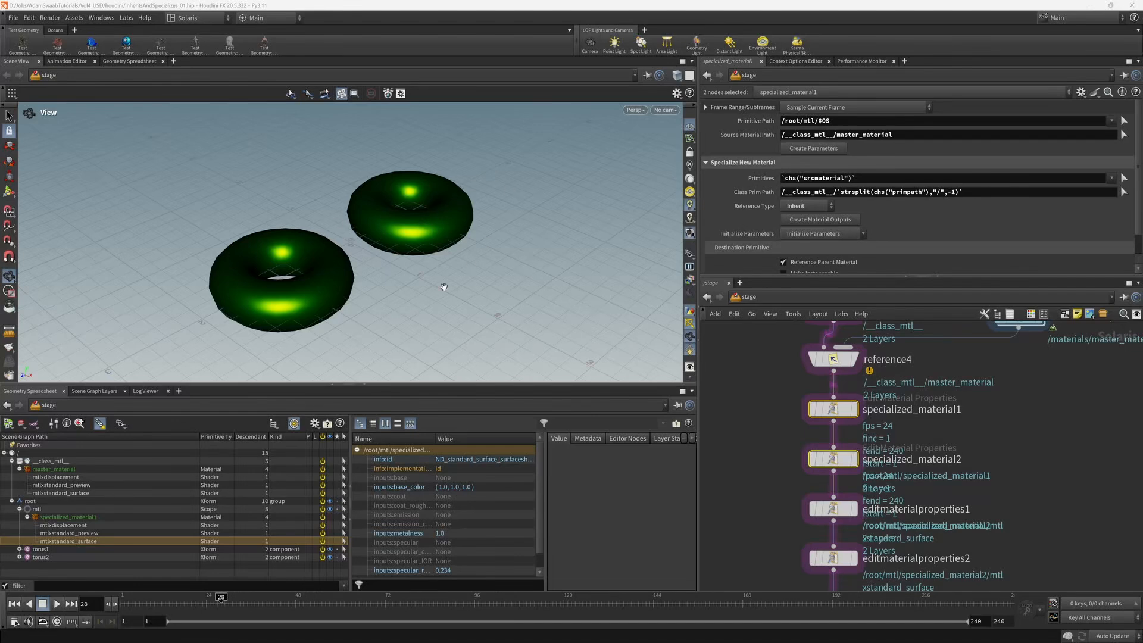
mouse_move(409, 243)
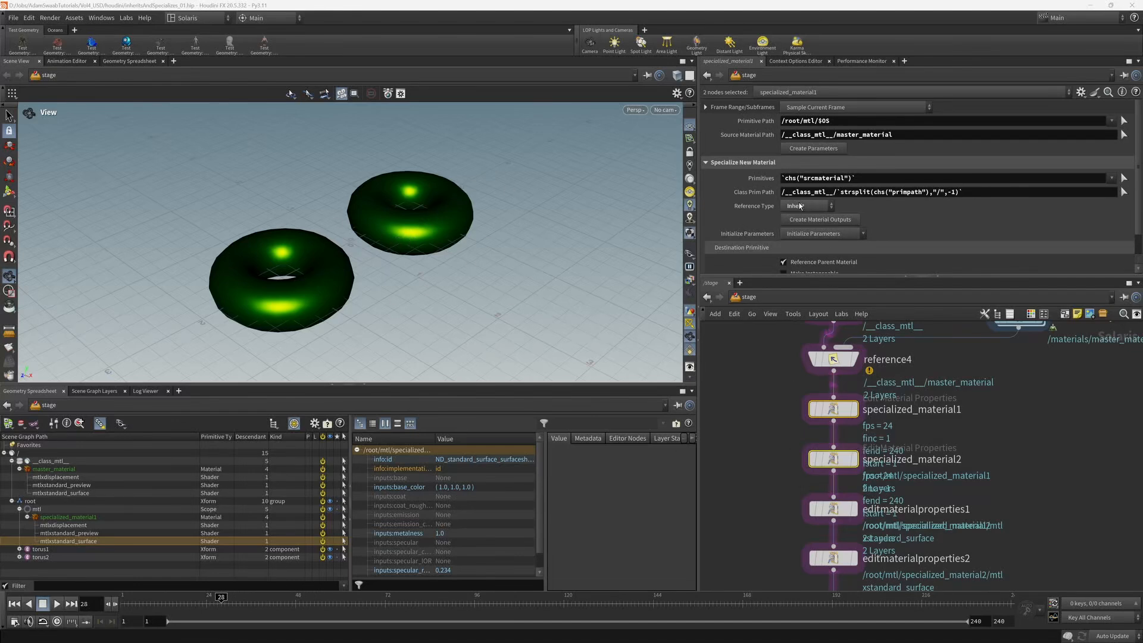
click(805, 205)
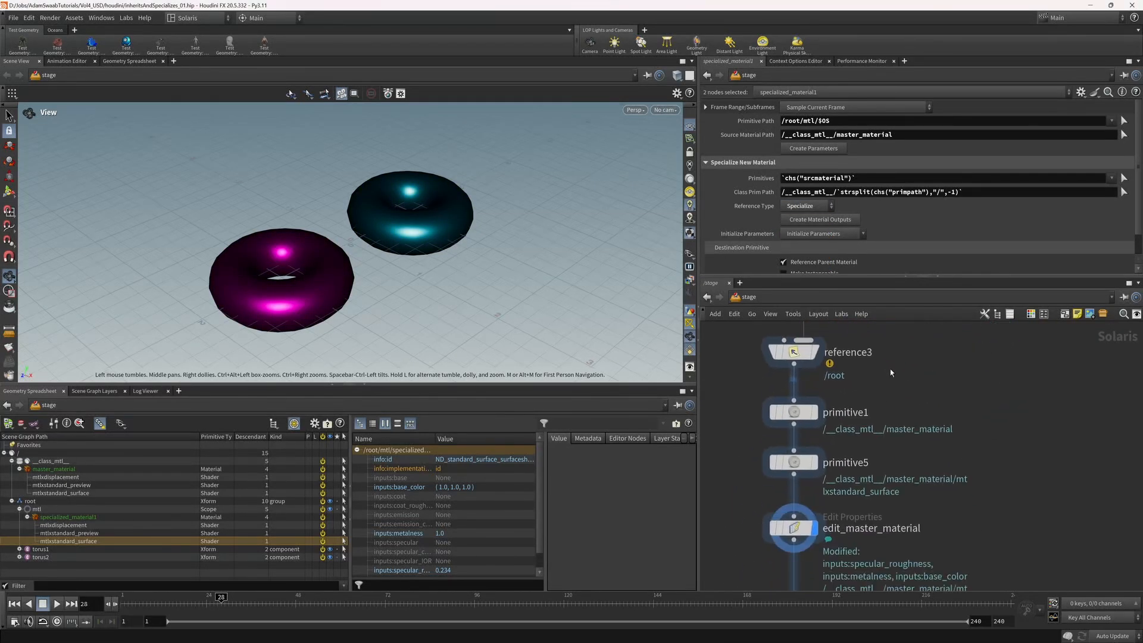
Step: Show edit_master_material's parameters: green base colour, roughness 0.4077, metalness 0.9237
scroll(down, 3)
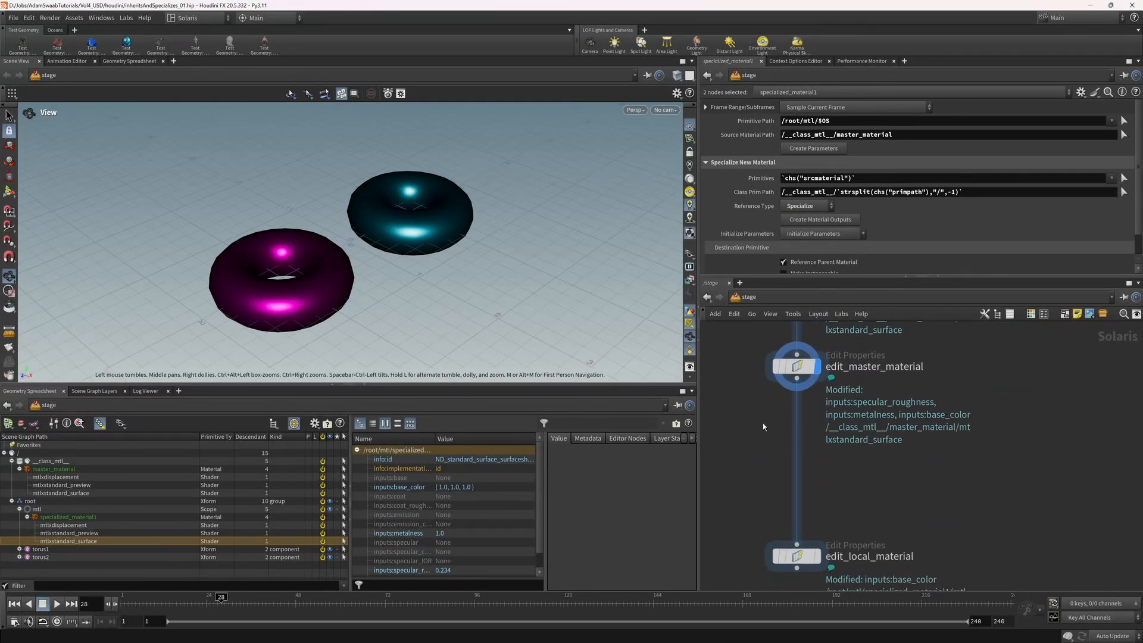
click(796, 366)
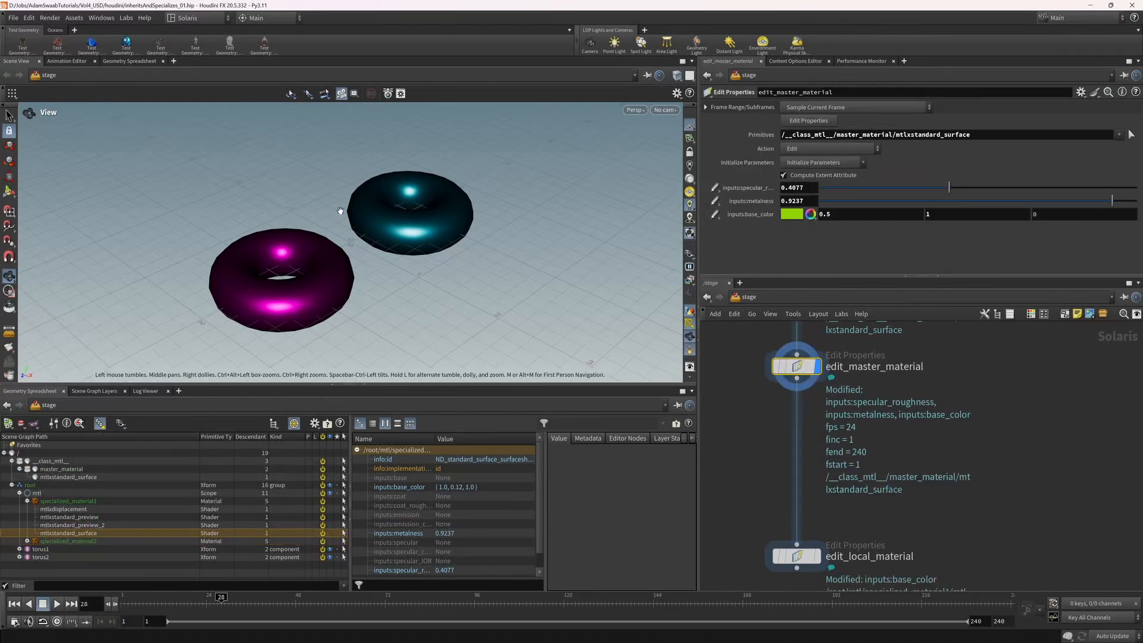
mouse_move(365, 279)
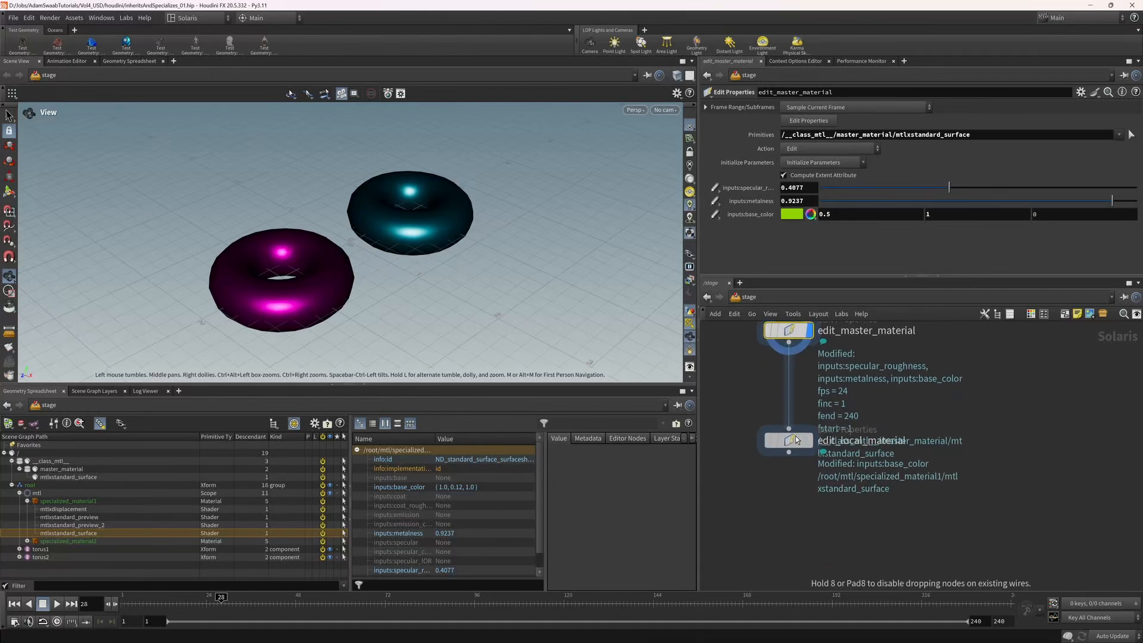
Step: Display edit_local_material and set its base colour to dark green (0.1875, 0.3, 0.075)
click(787, 441)
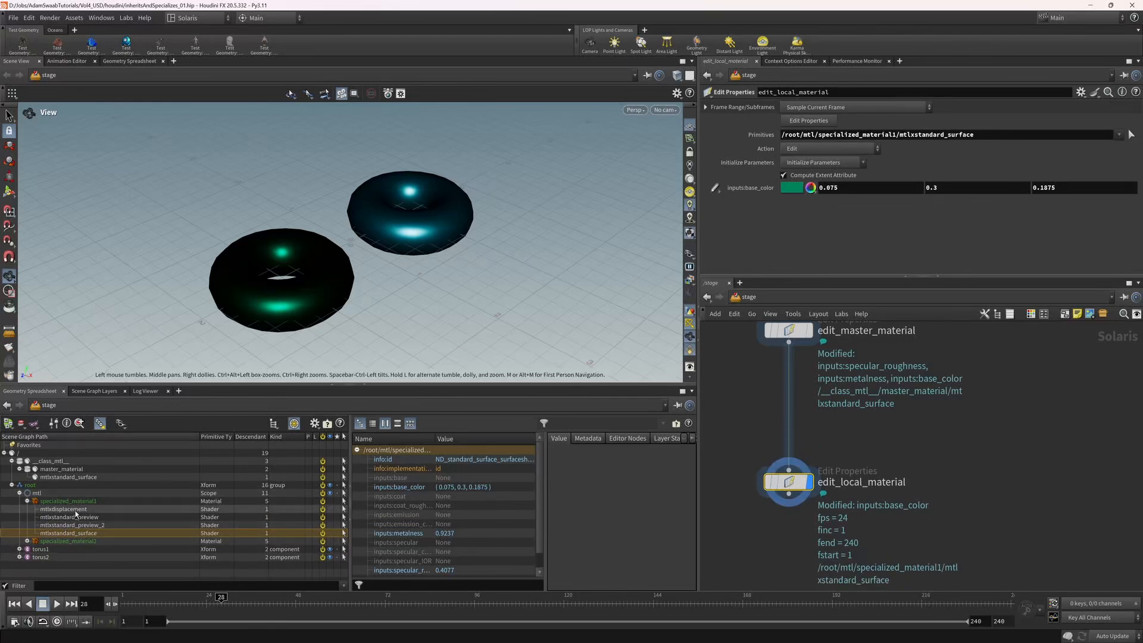
mouse_move(783, 187)
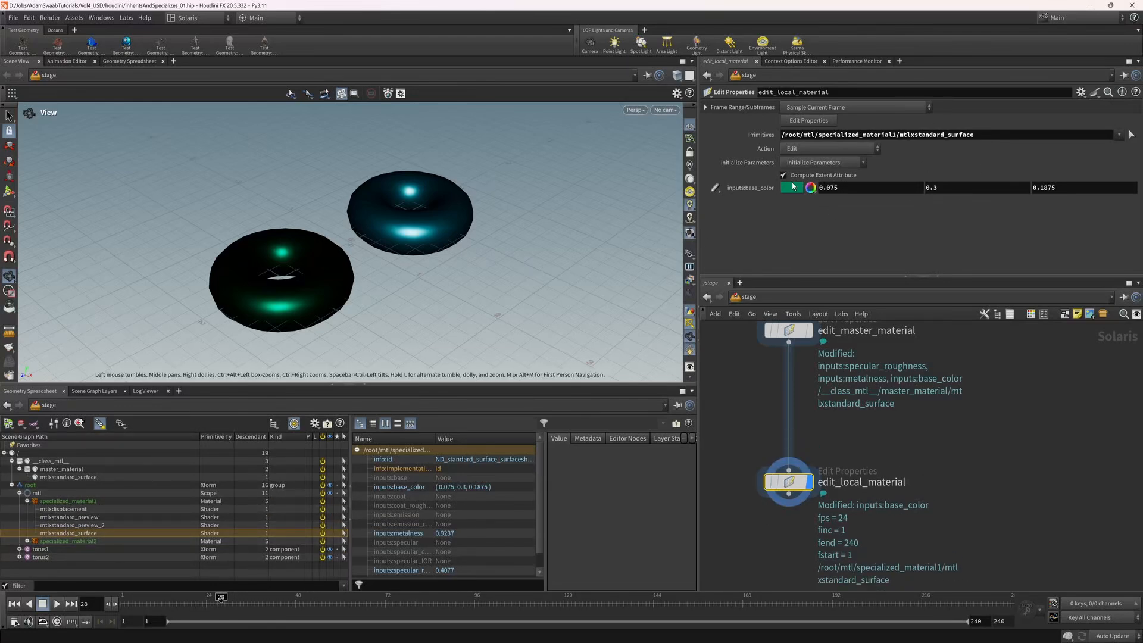
click(791, 187)
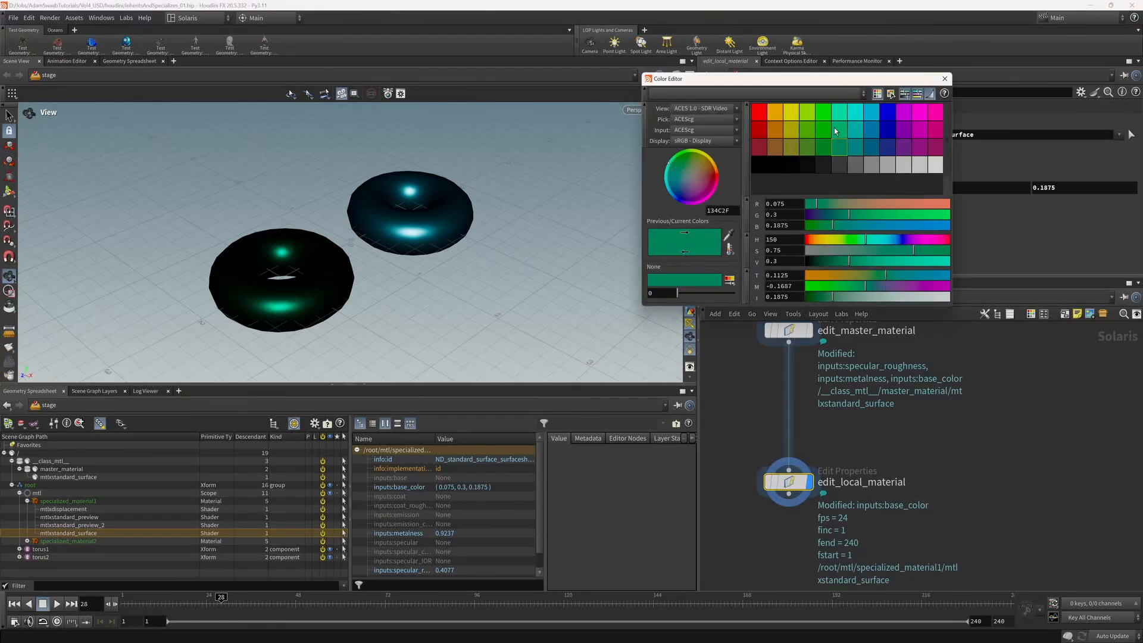
click(903, 130)
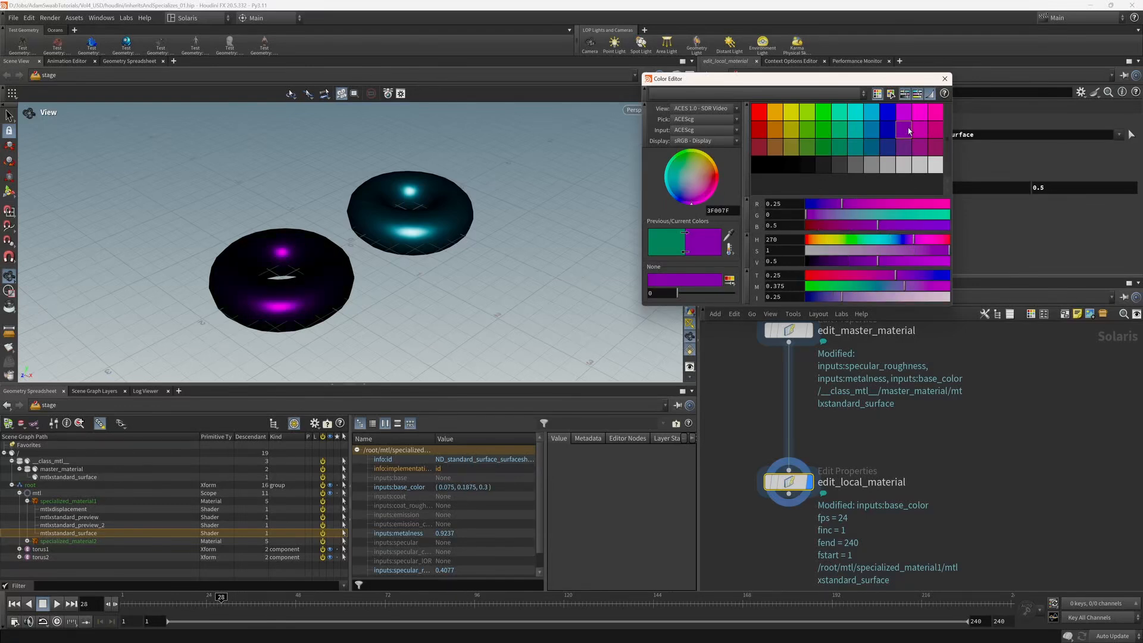
click(841, 145)
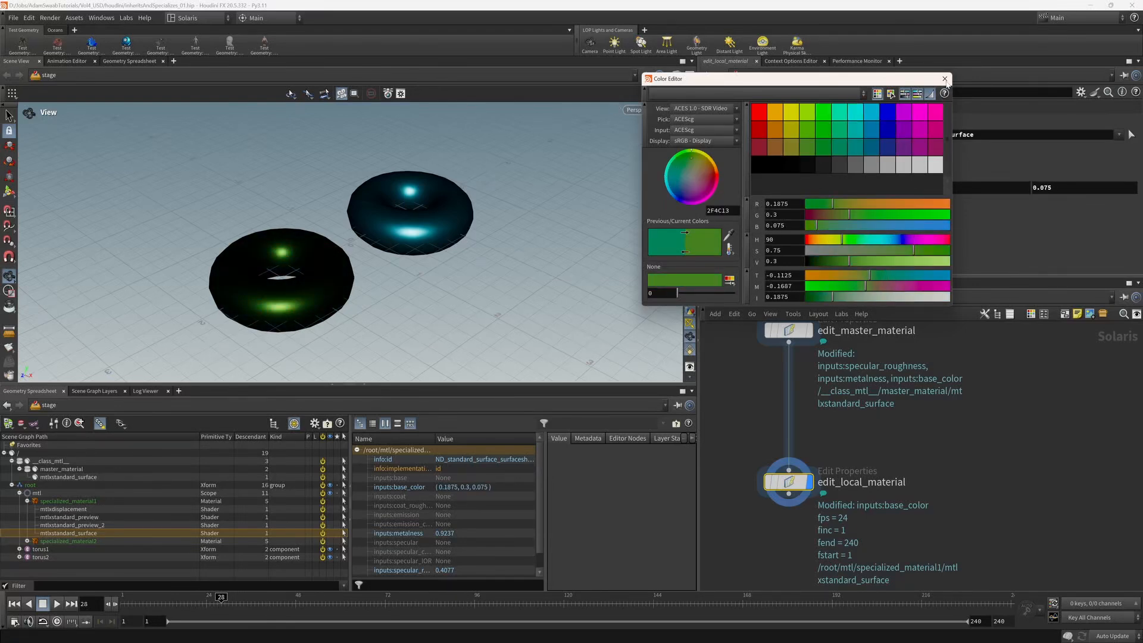
click(943, 79)
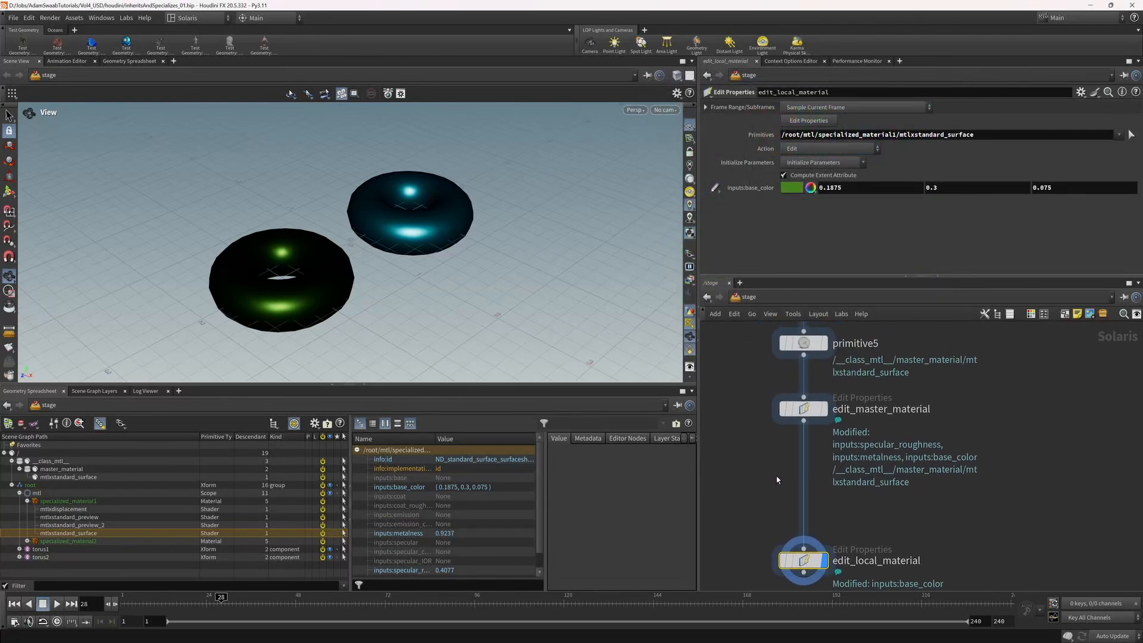